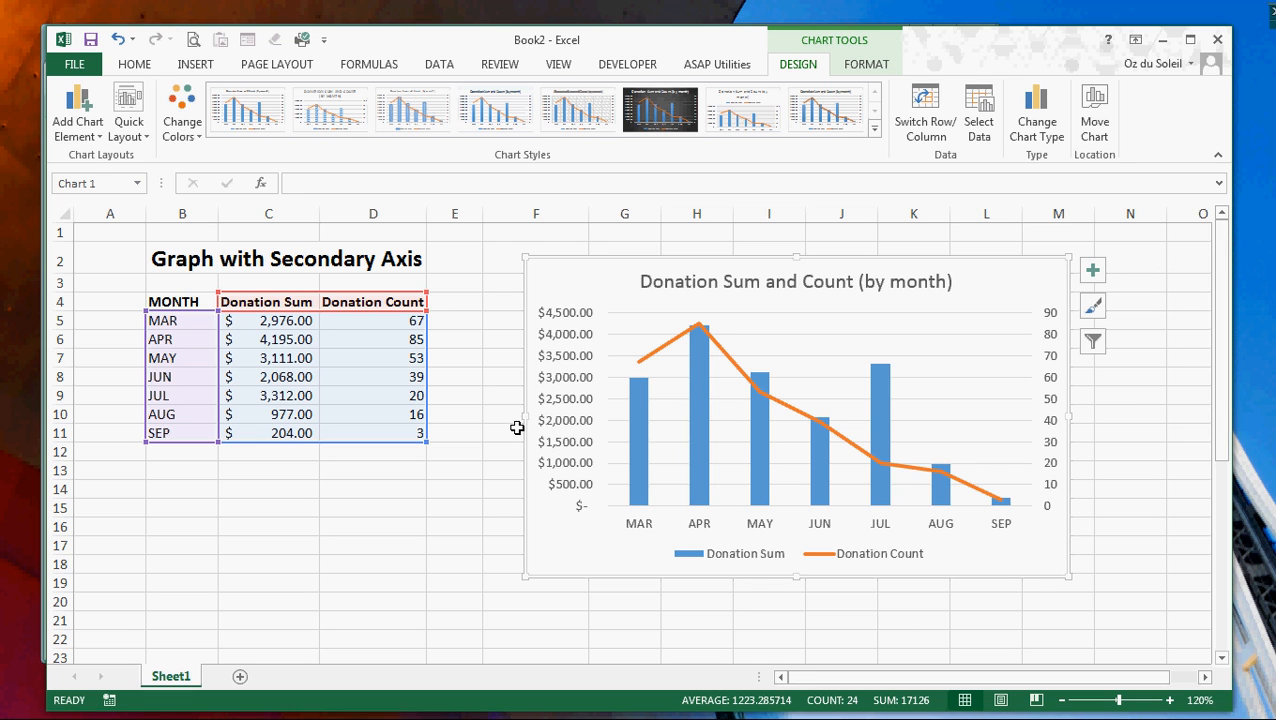
mouse_move(639, 433)
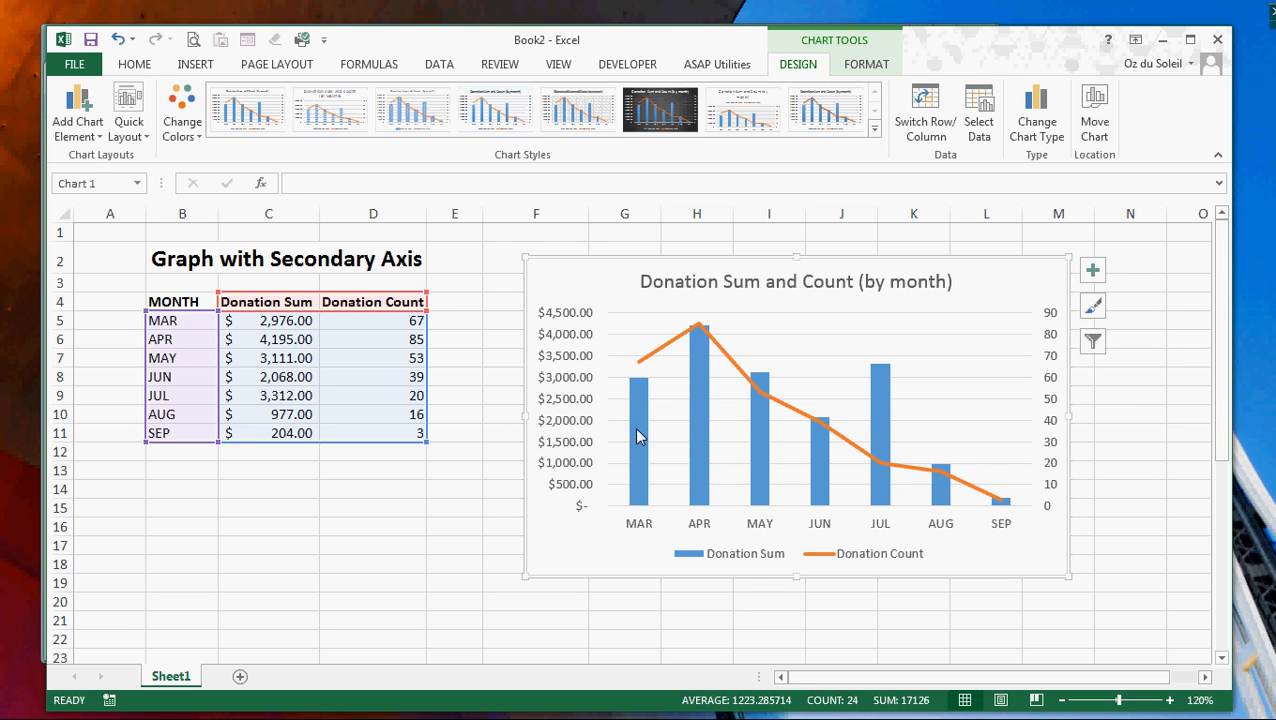
mouse_move(640, 436)
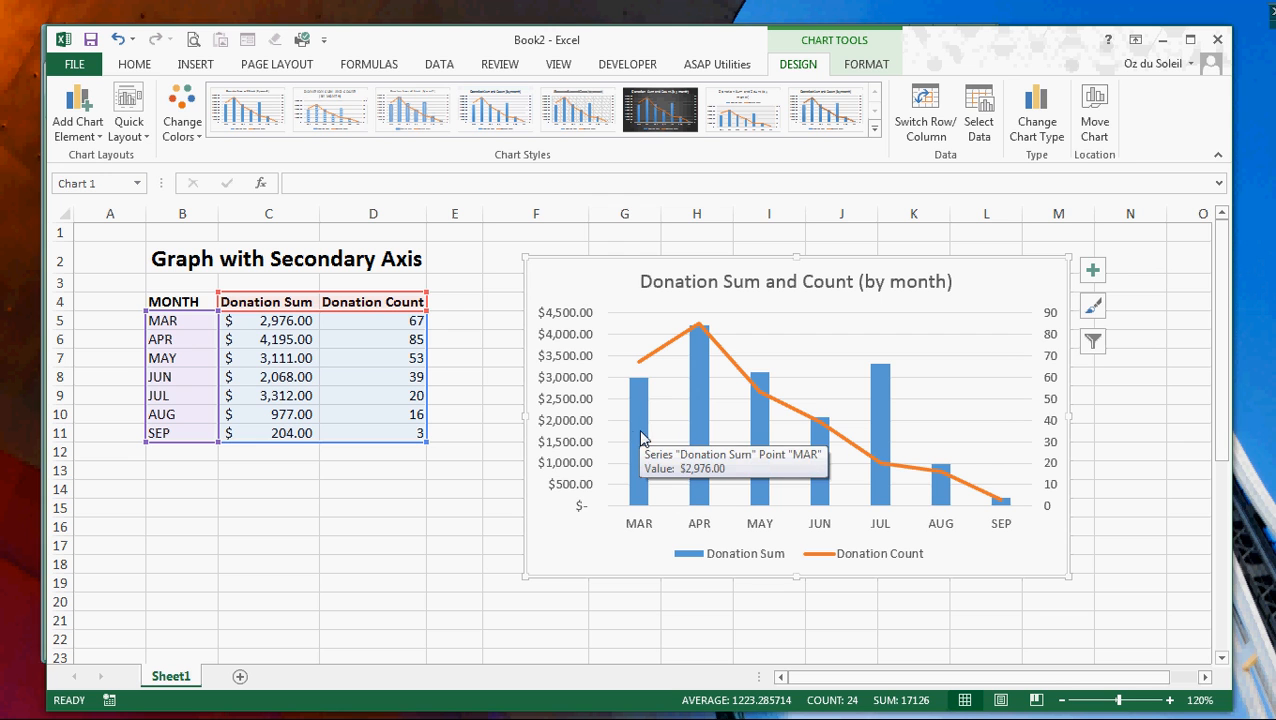
Step: Deselect the chart and check March's donation sum and donation count values
left_click(454, 395)
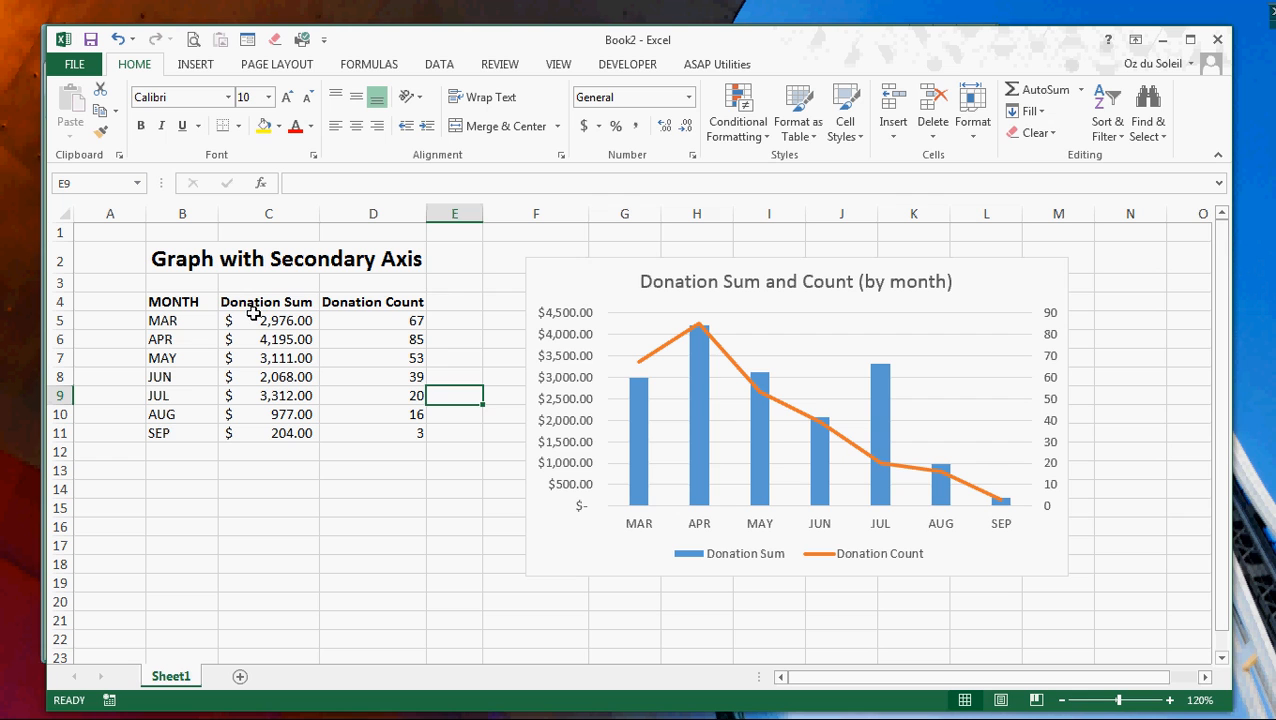
left_click(268, 320)
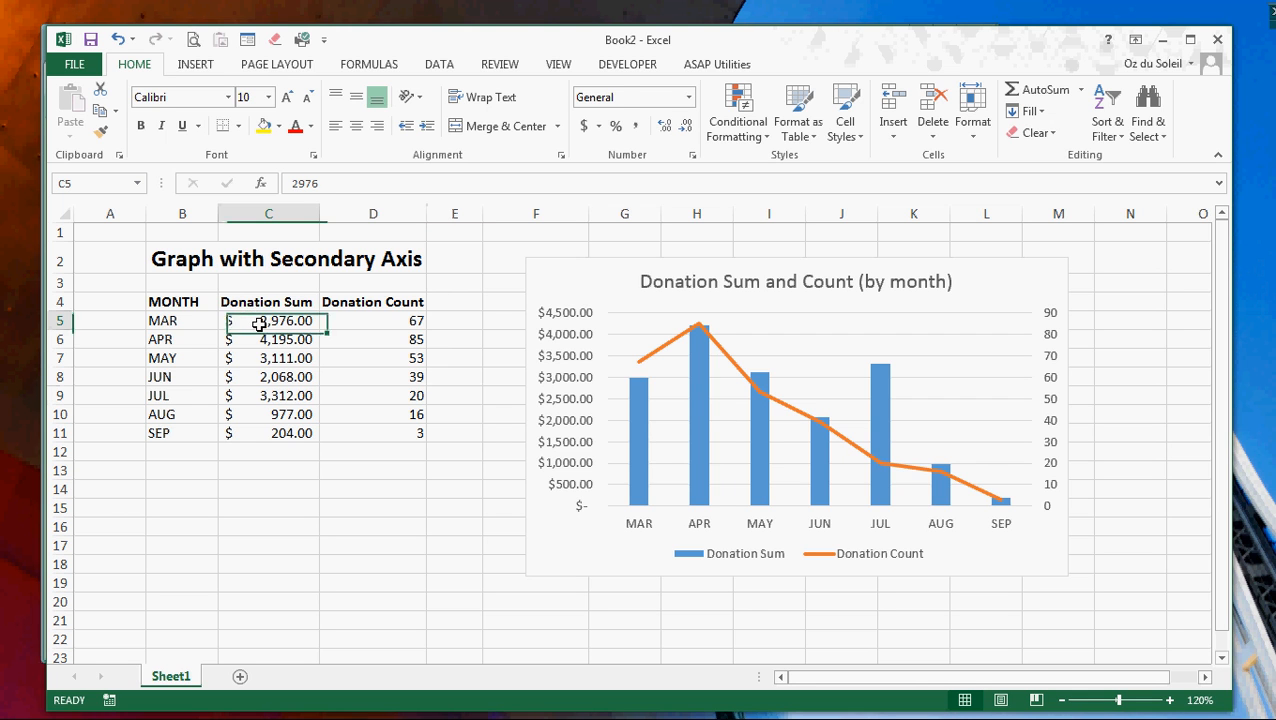
left_click(373, 320)
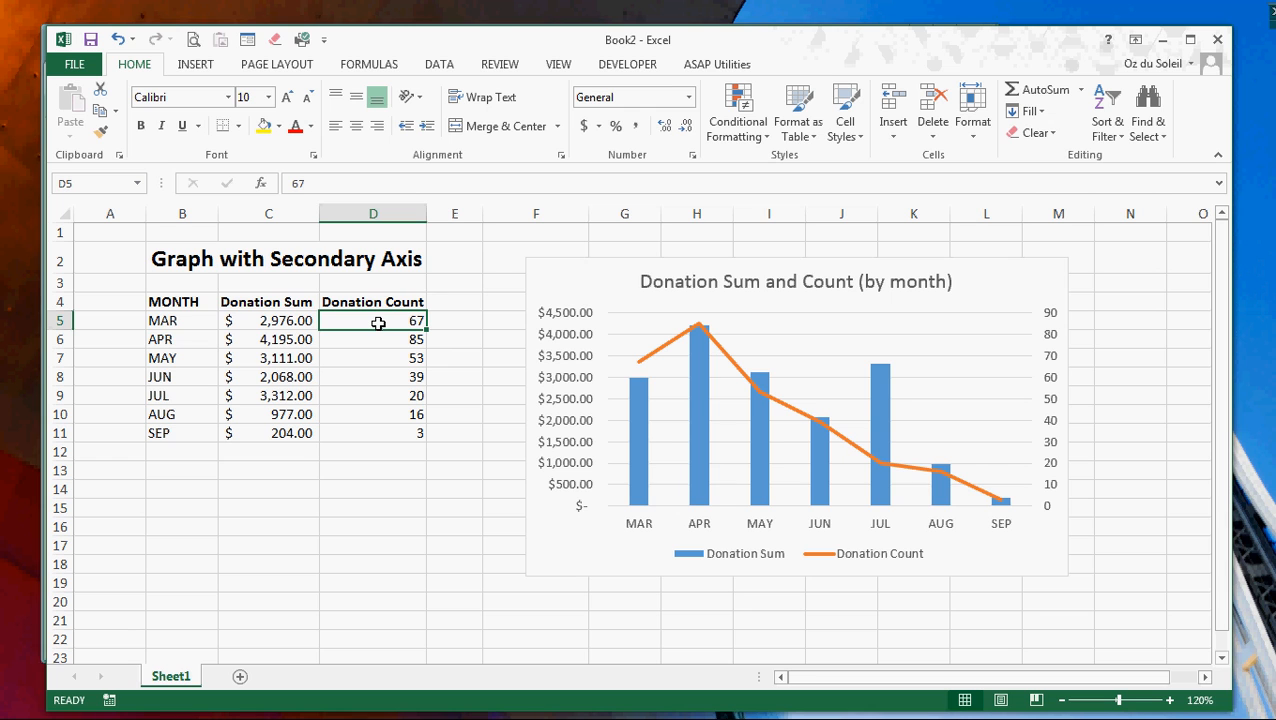
mouse_move(641, 465)
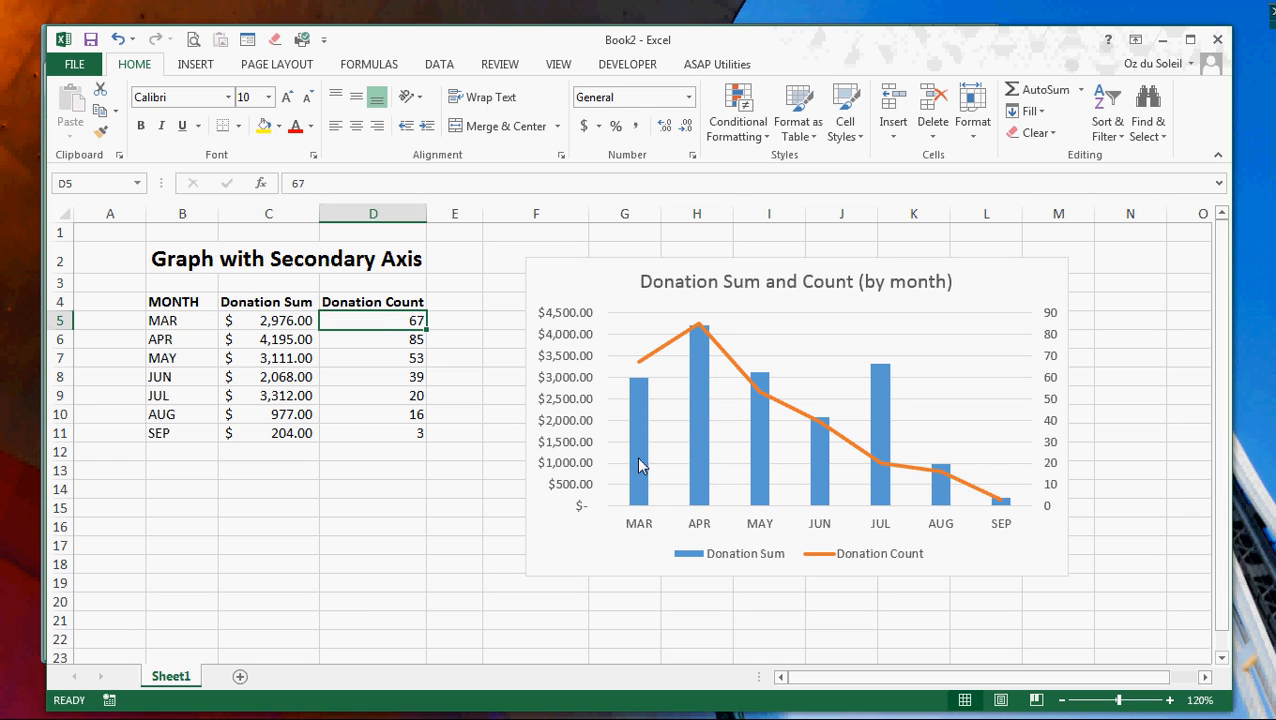
mouse_move(650, 398)
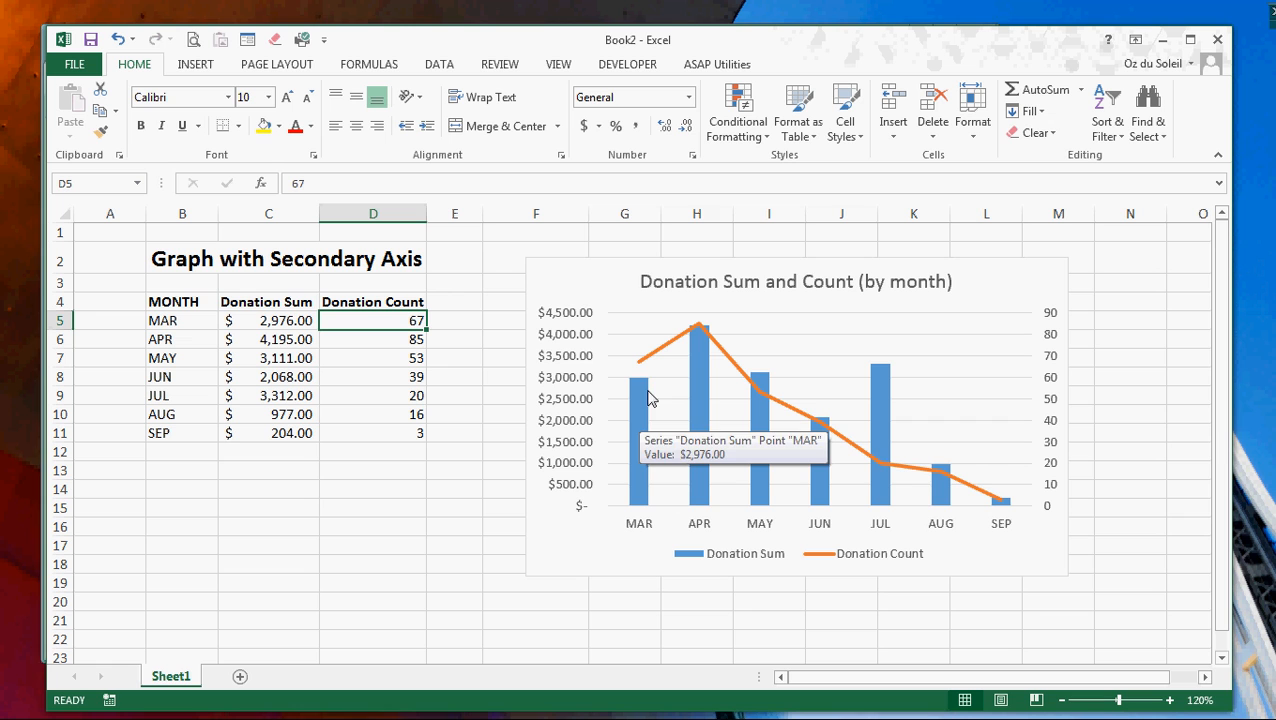
mouse_move(702, 333)
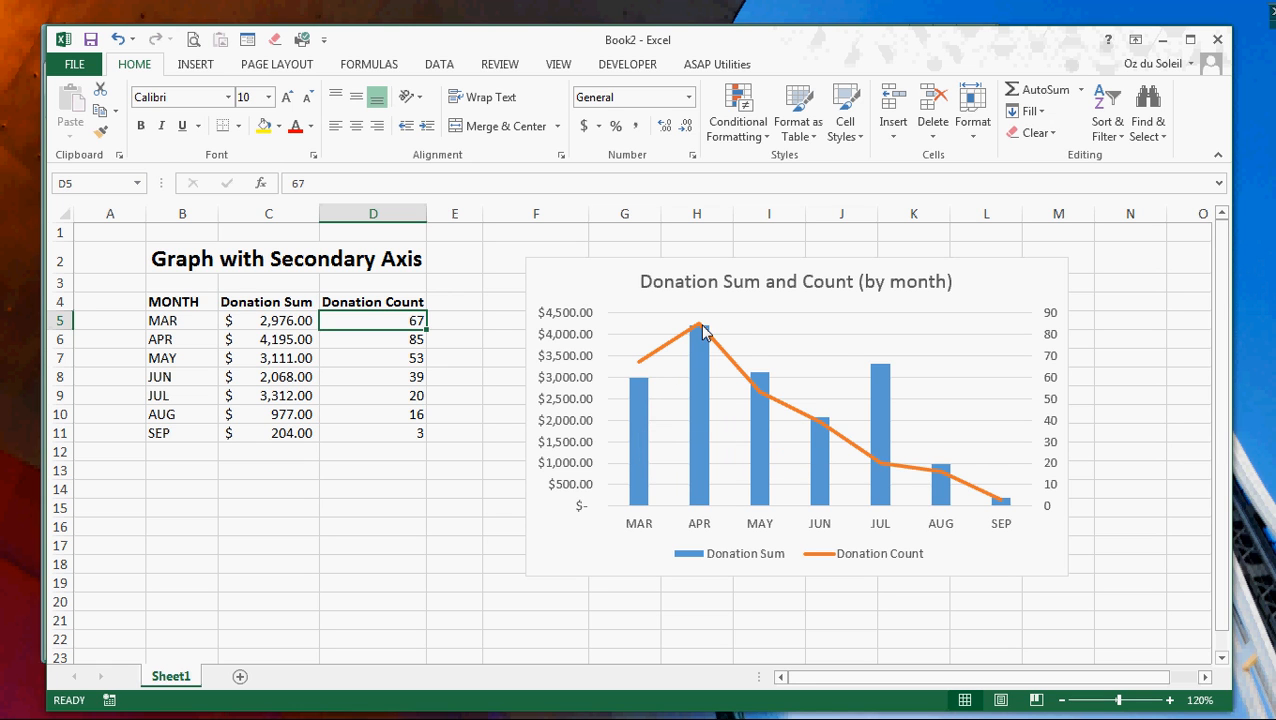
mouse_move(838, 412)
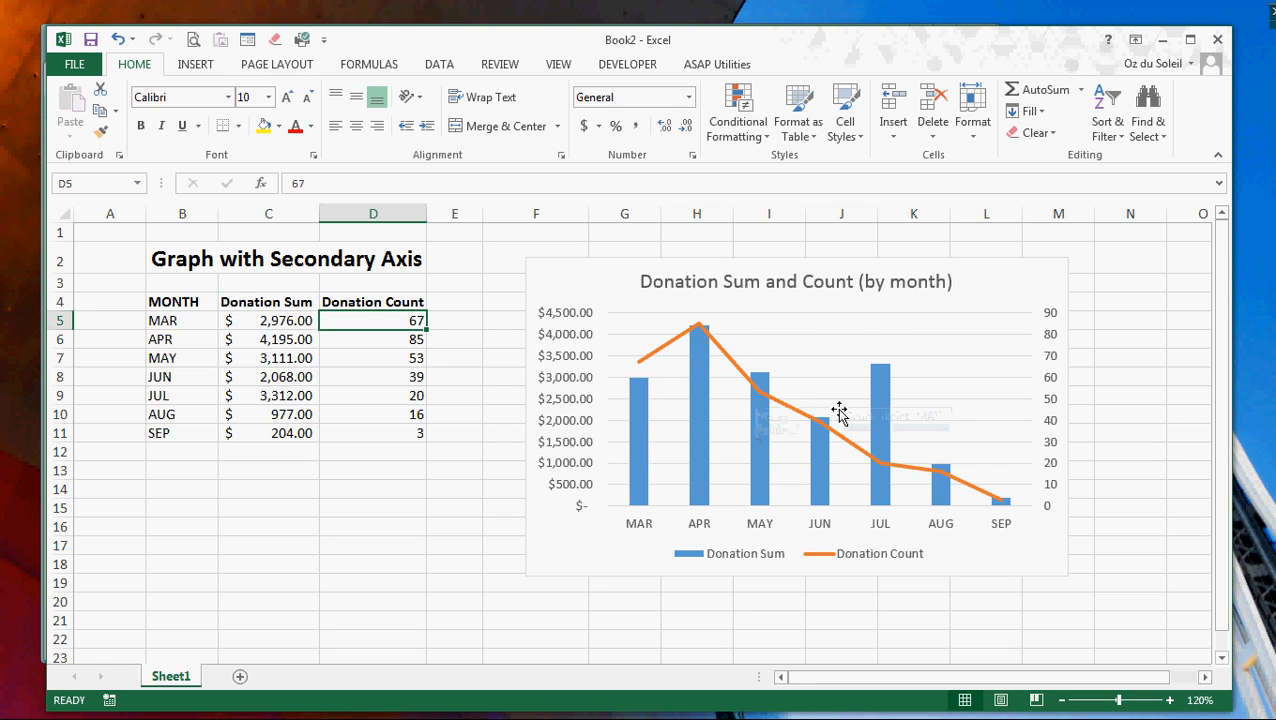
mouse_move(880, 373)
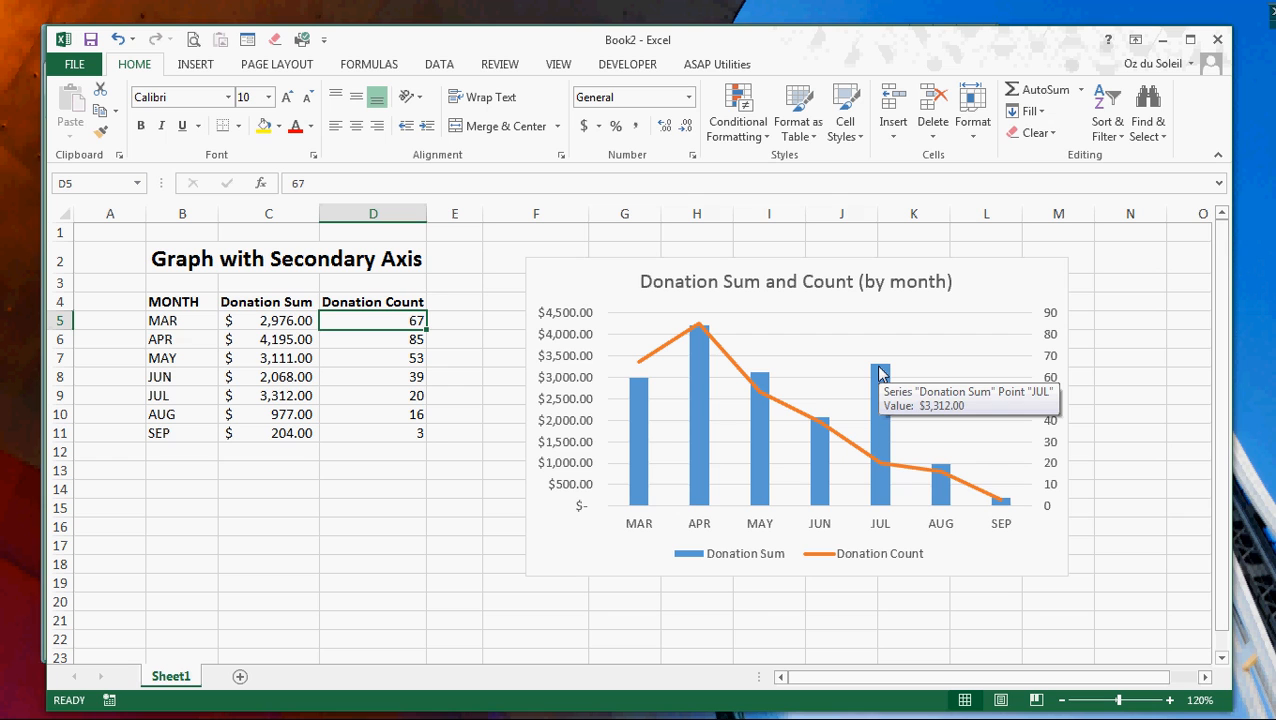
mouse_move(871, 471)
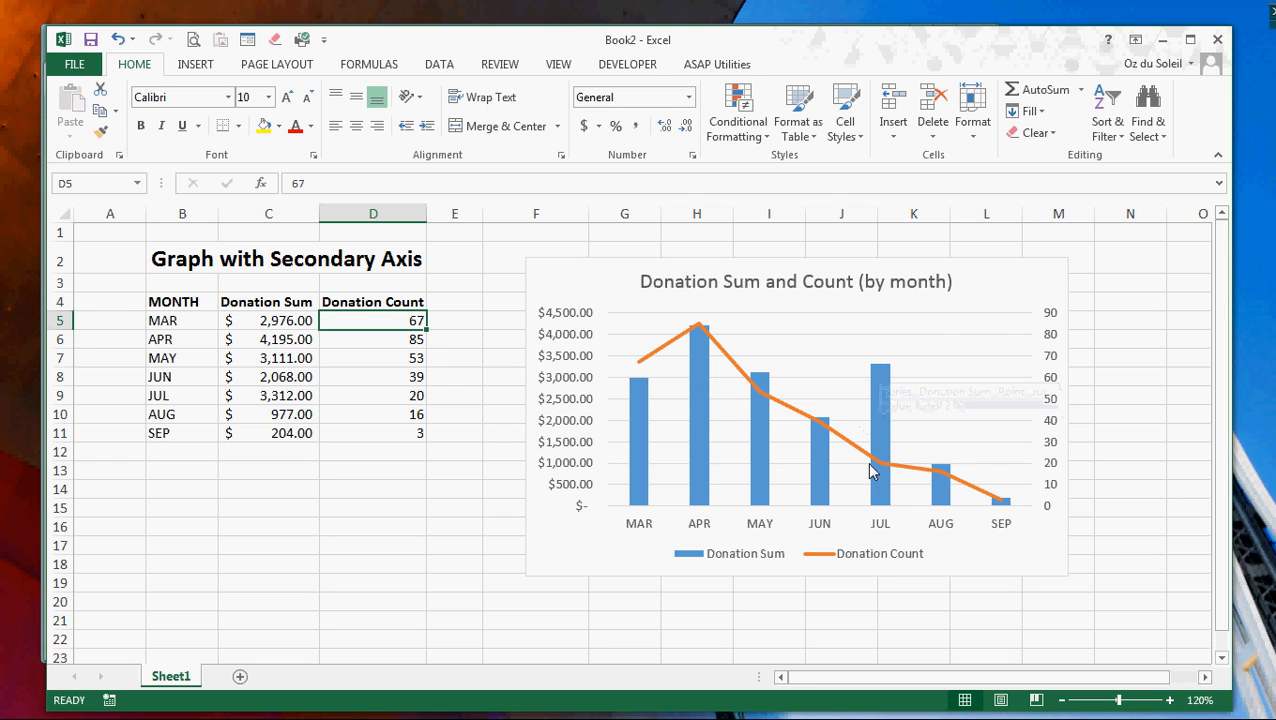
mouse_move(883, 470)
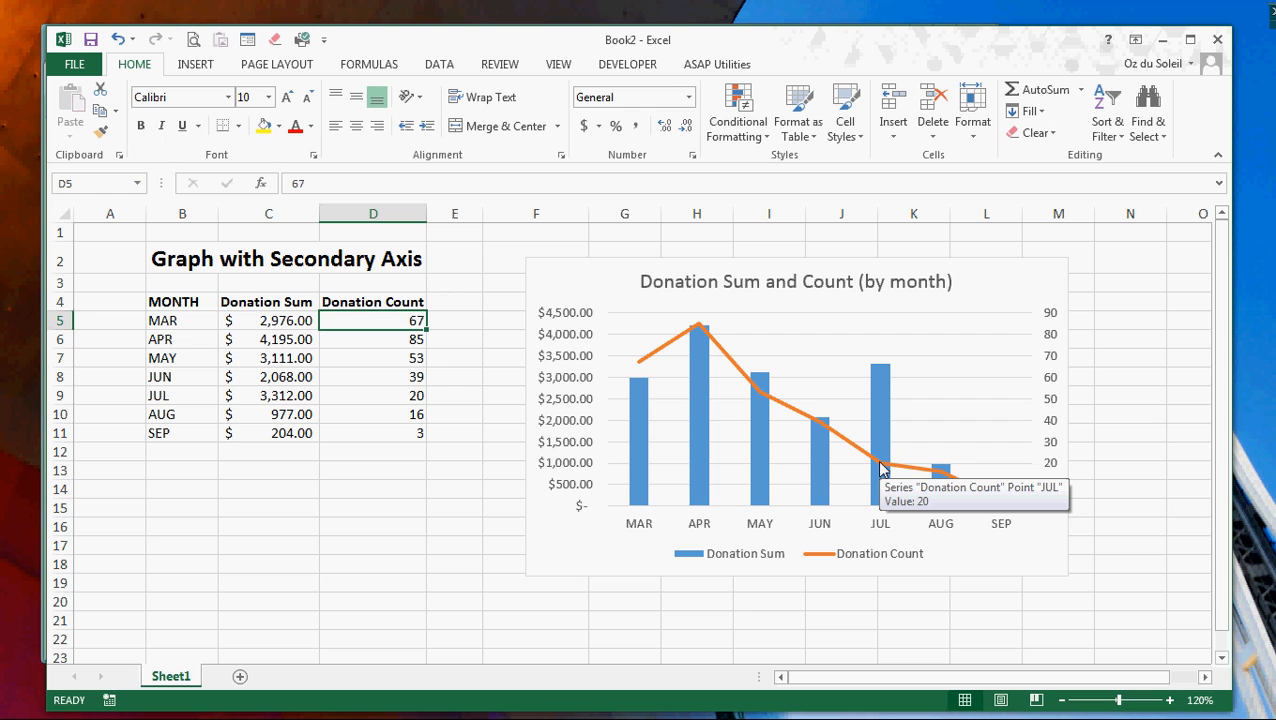
mouse_move(878, 426)
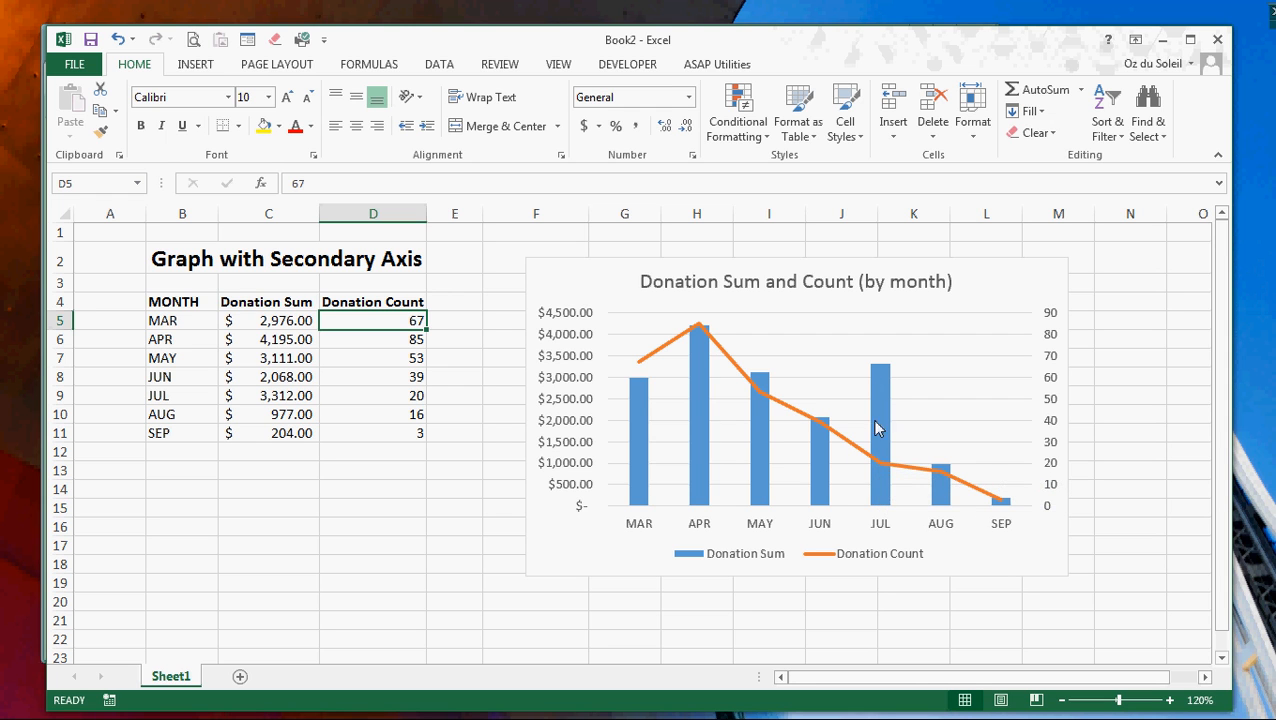
mouse_move(880, 468)
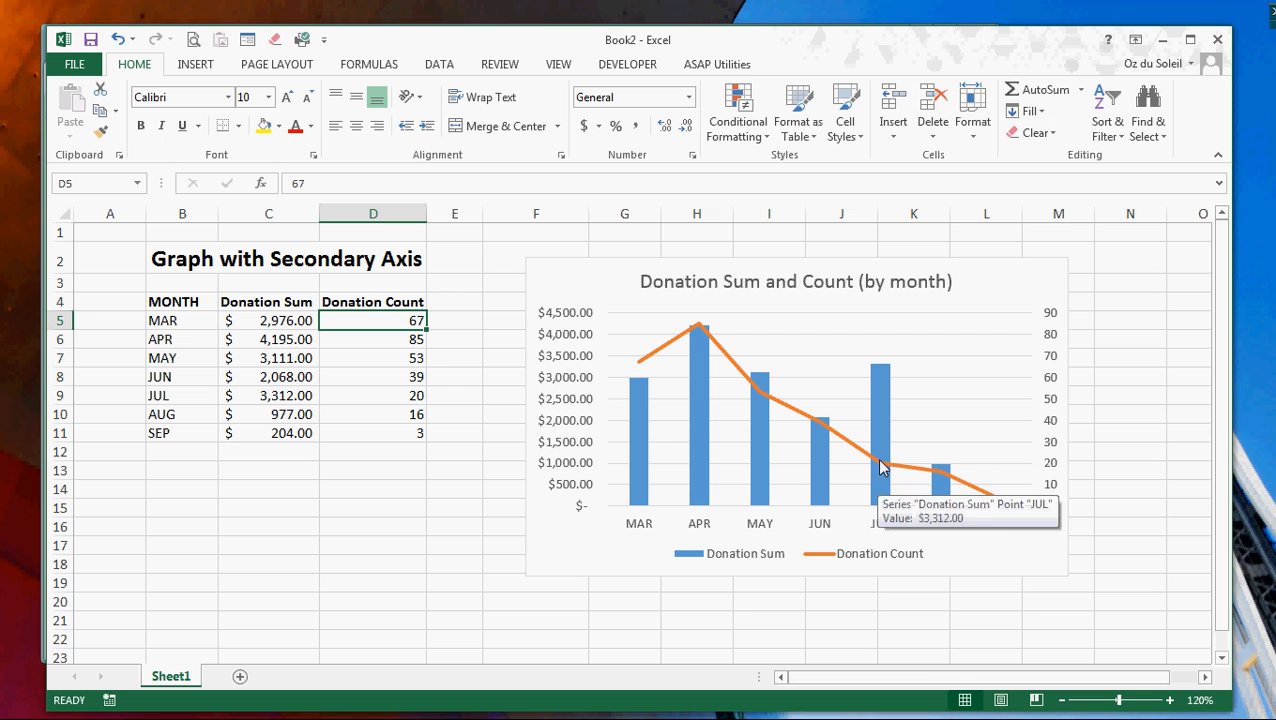
mouse_move(878, 477)
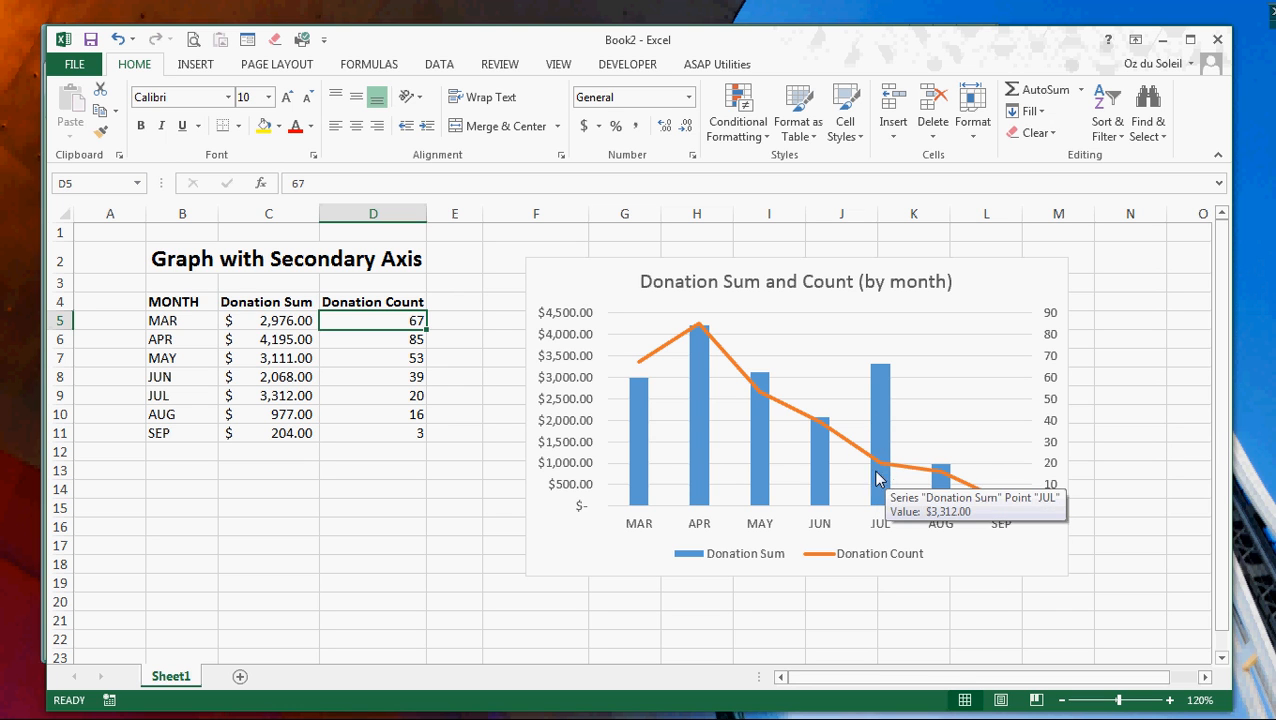
mouse_move(895, 476)
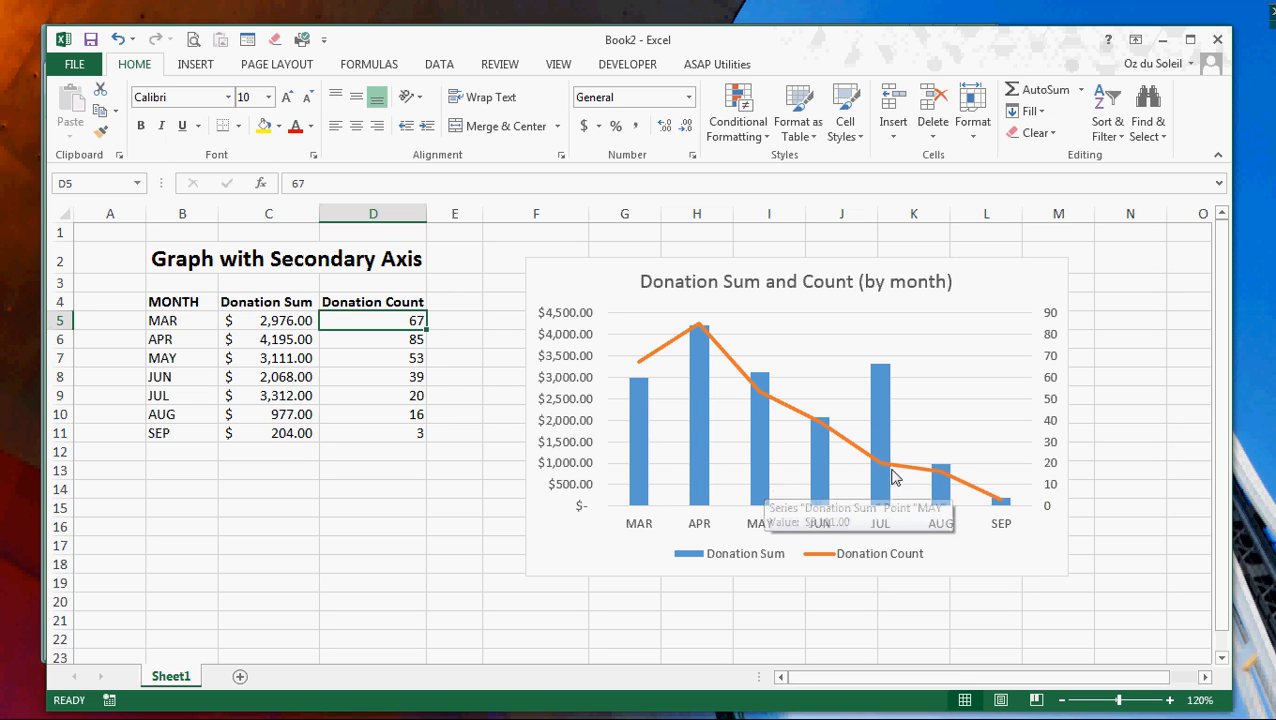
mouse_move(607, 275)
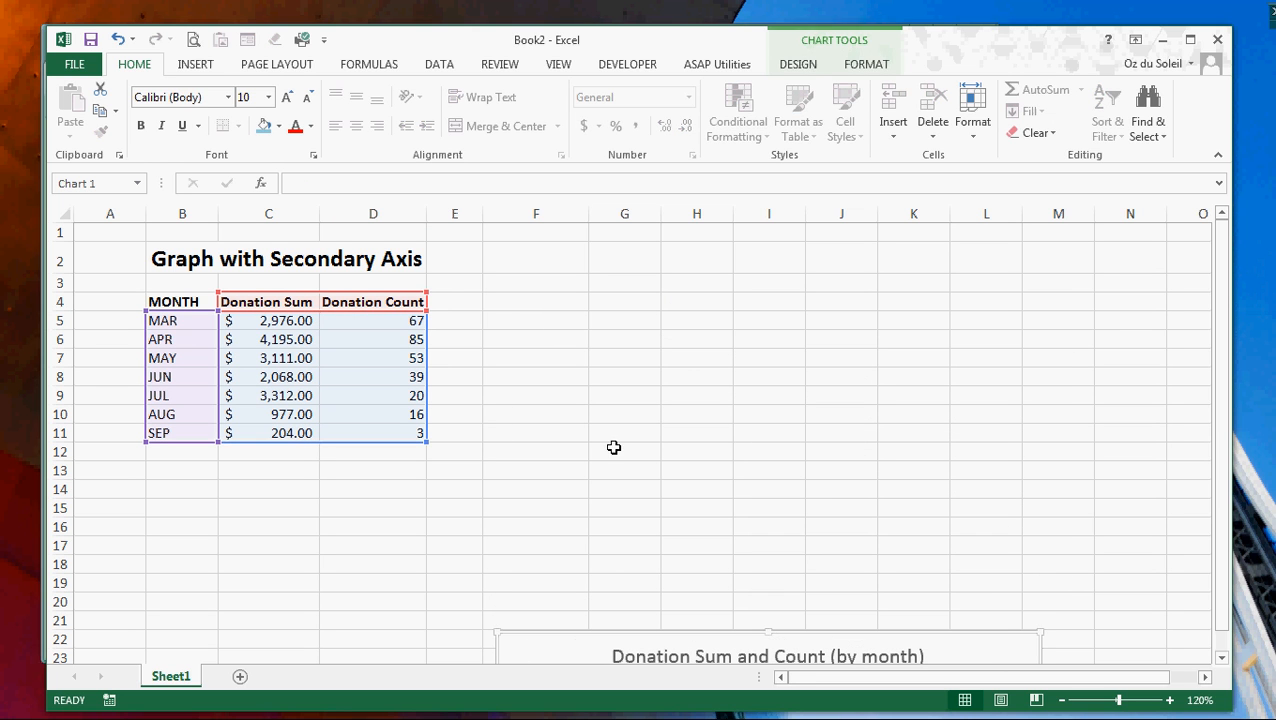
Step: Select the month, sum and count table B4:D11 and view its recommended charts
left_click(535, 338)
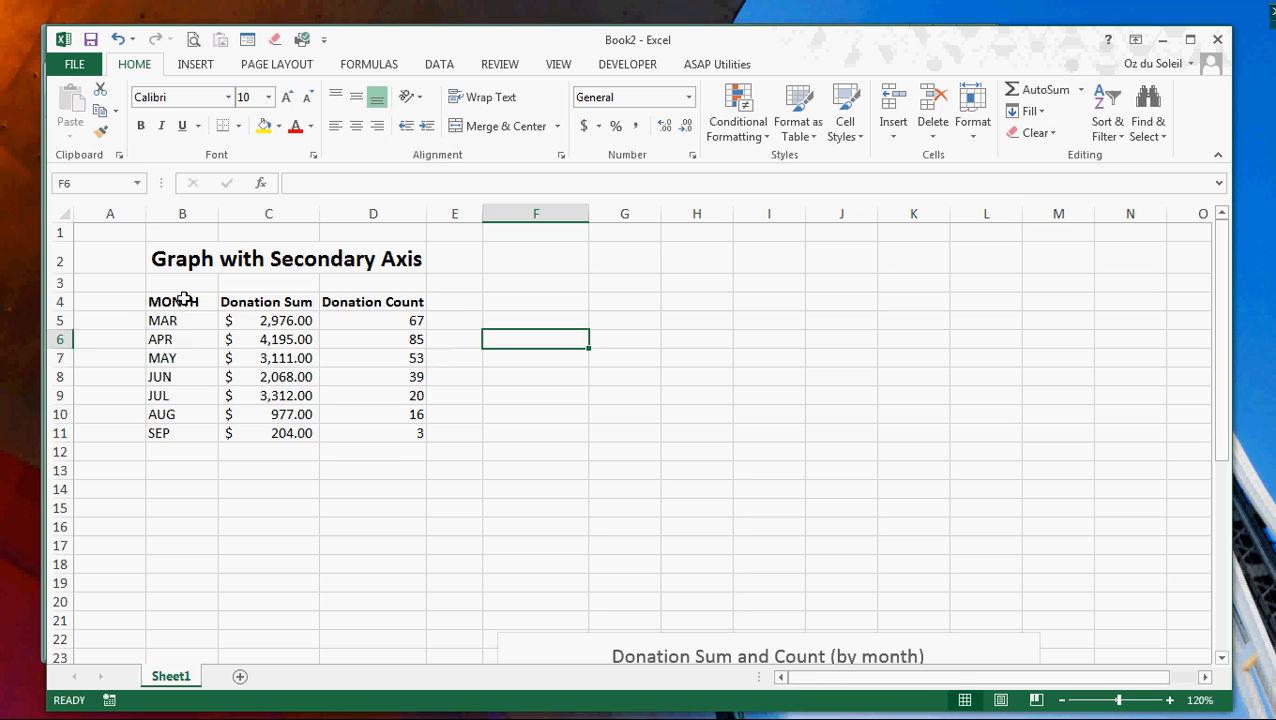
left_click_drag(182, 301, 420, 433)
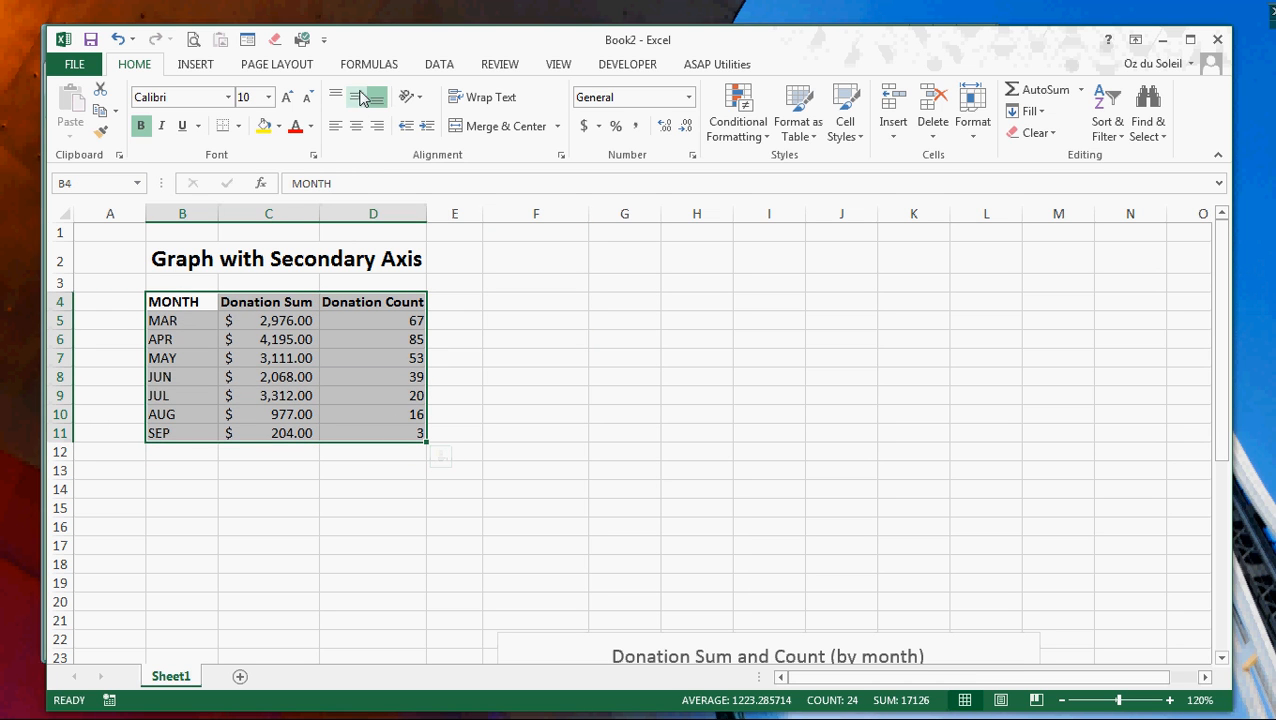
left_click(193, 63)
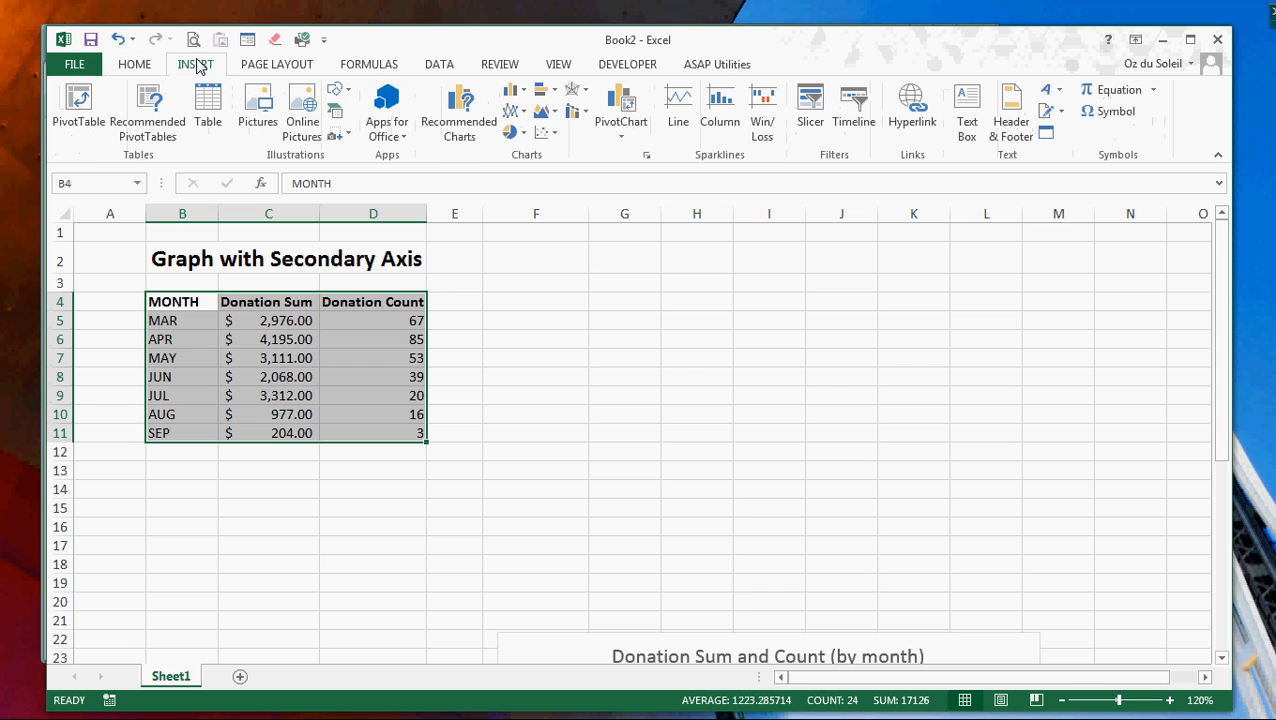
mouse_move(461, 107)
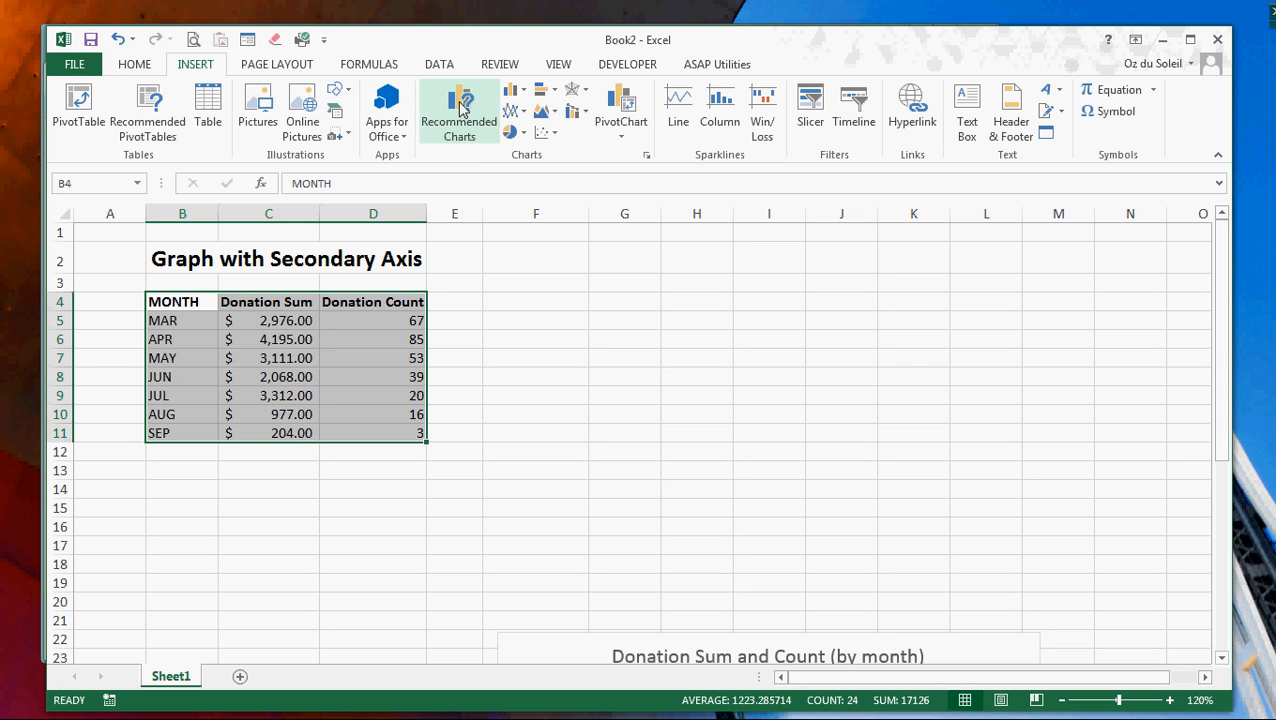
left_click(459, 110)
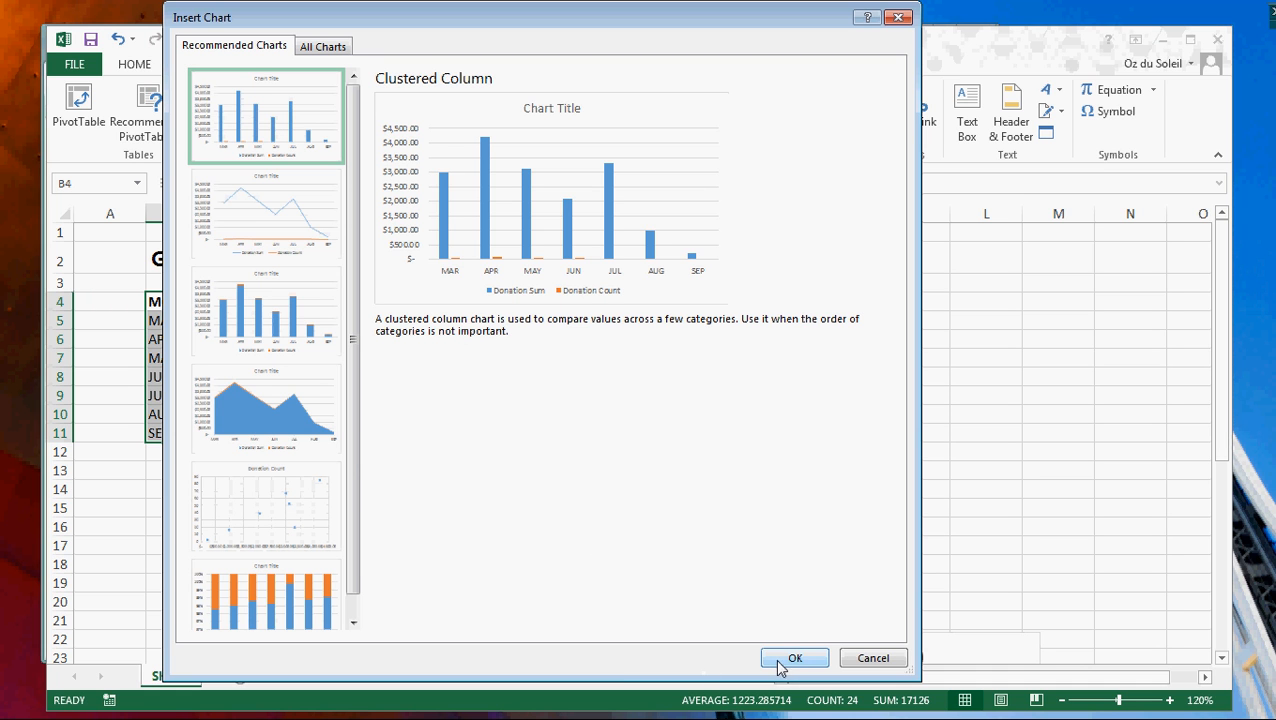
Step: Accept the recommended Clustered Column chart of donation sum and count
left_click(802, 657)
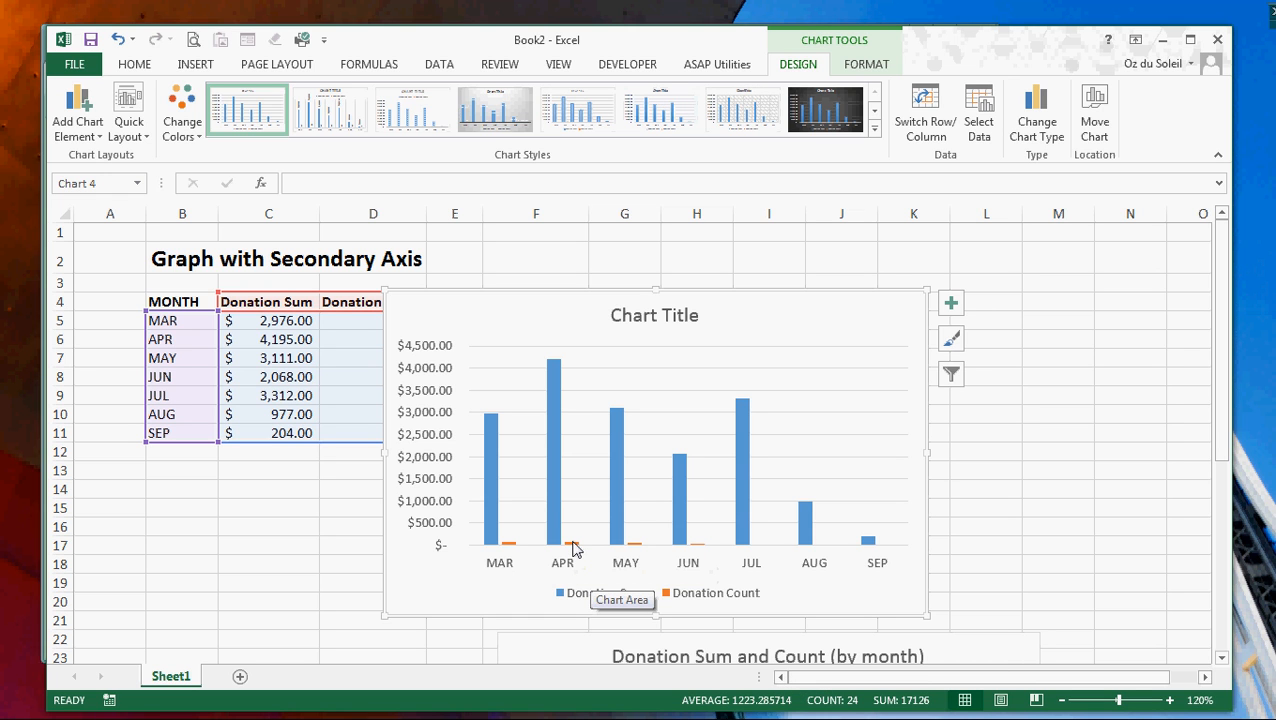
Step: Bring up Change Series Chart Type for the Donation Count series
left_click(569, 545)
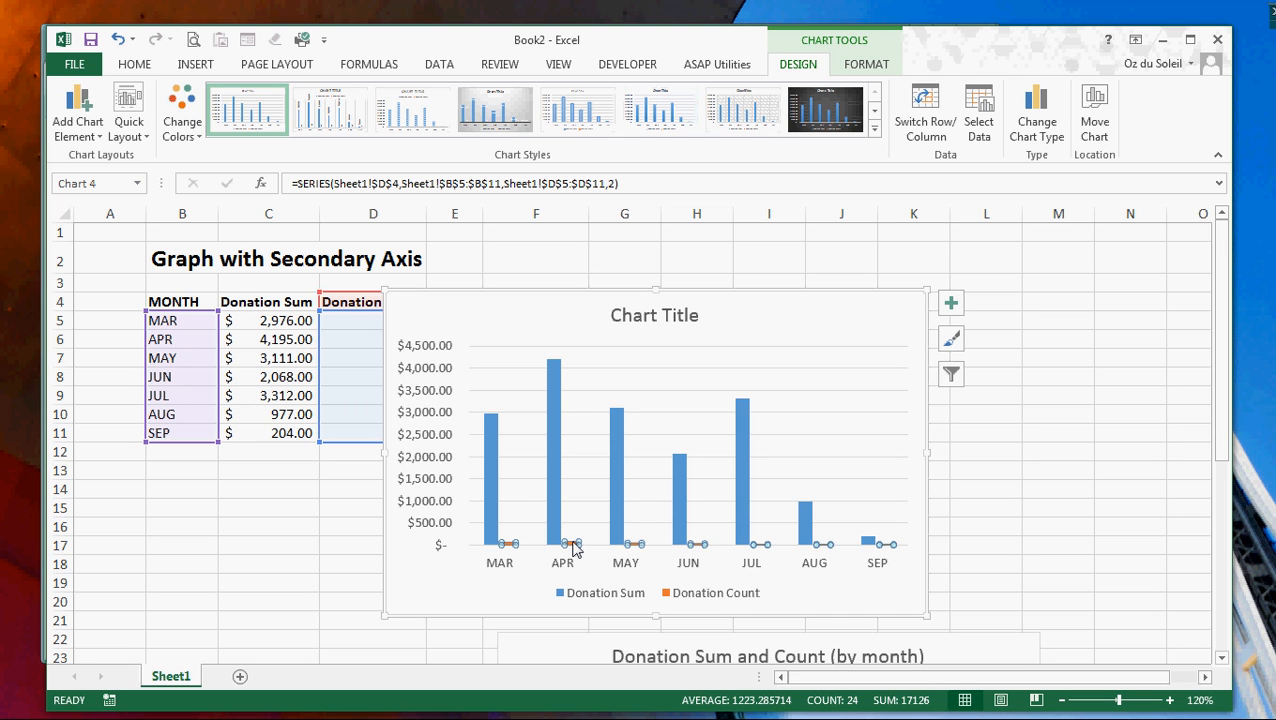
right_click(573, 547)
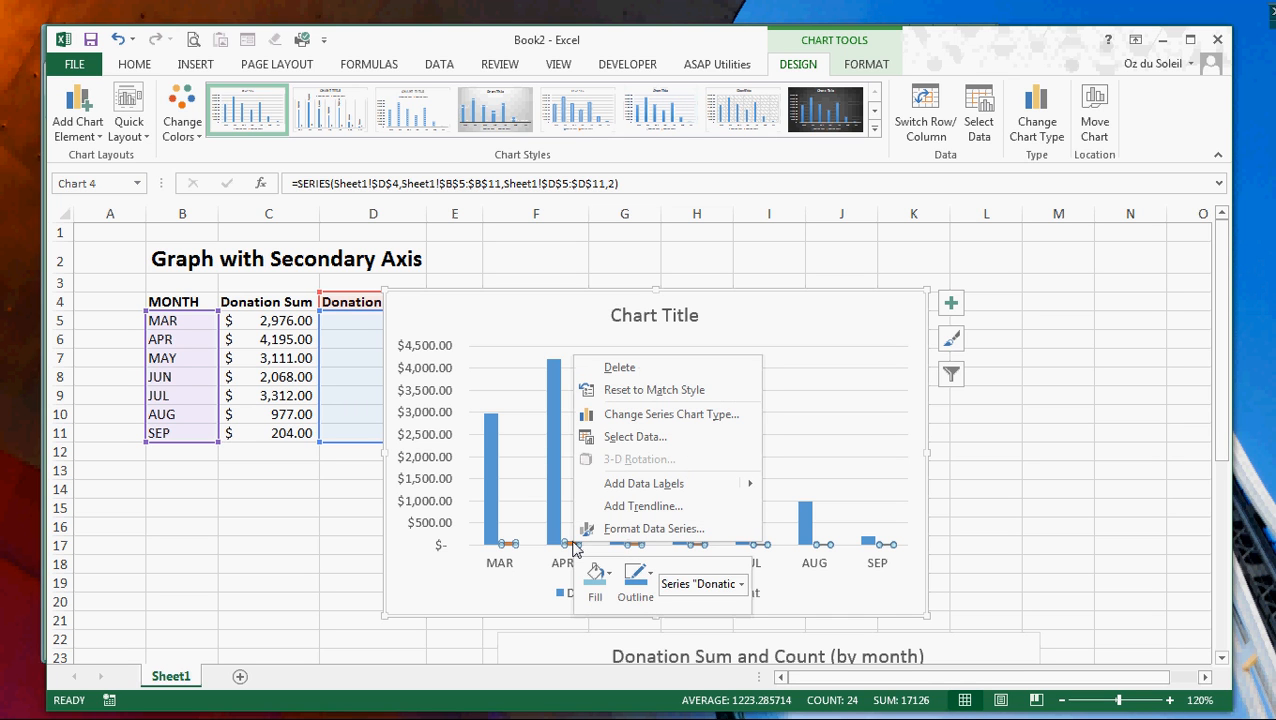
mouse_move(671, 414)
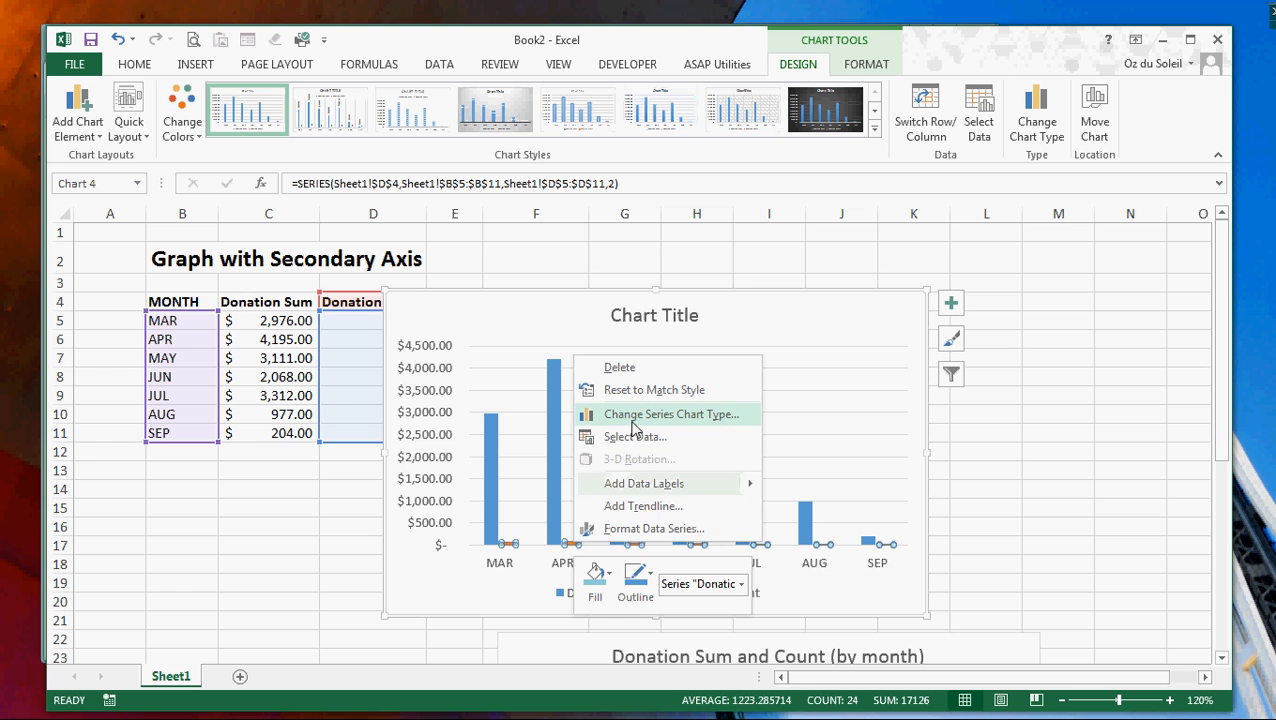
mouse_move(642, 420)
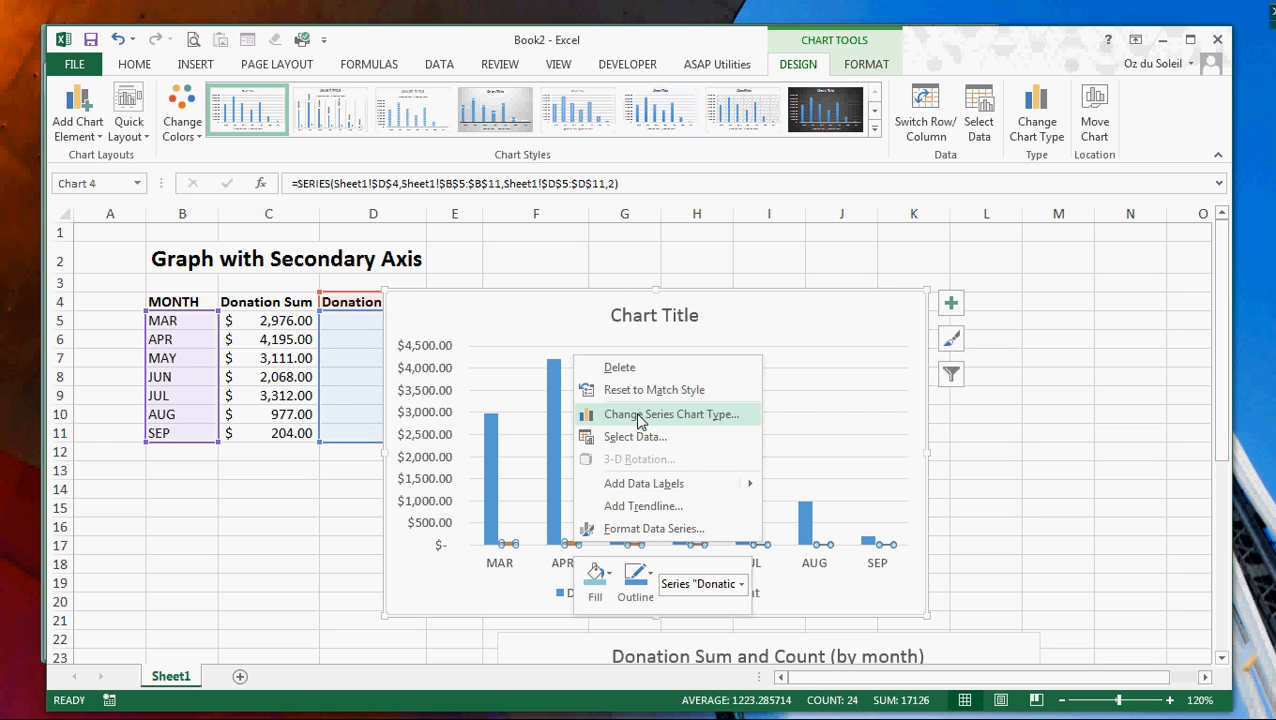
left_click(673, 414)
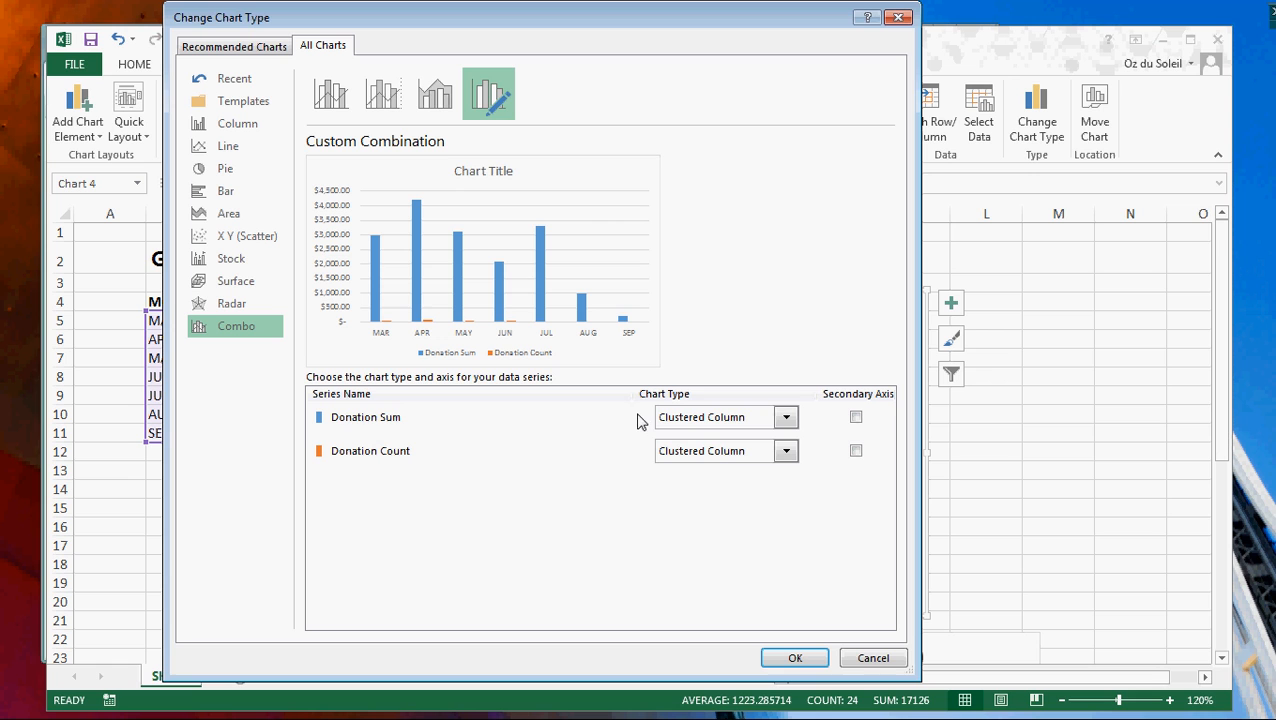
mouse_move(363, 434)
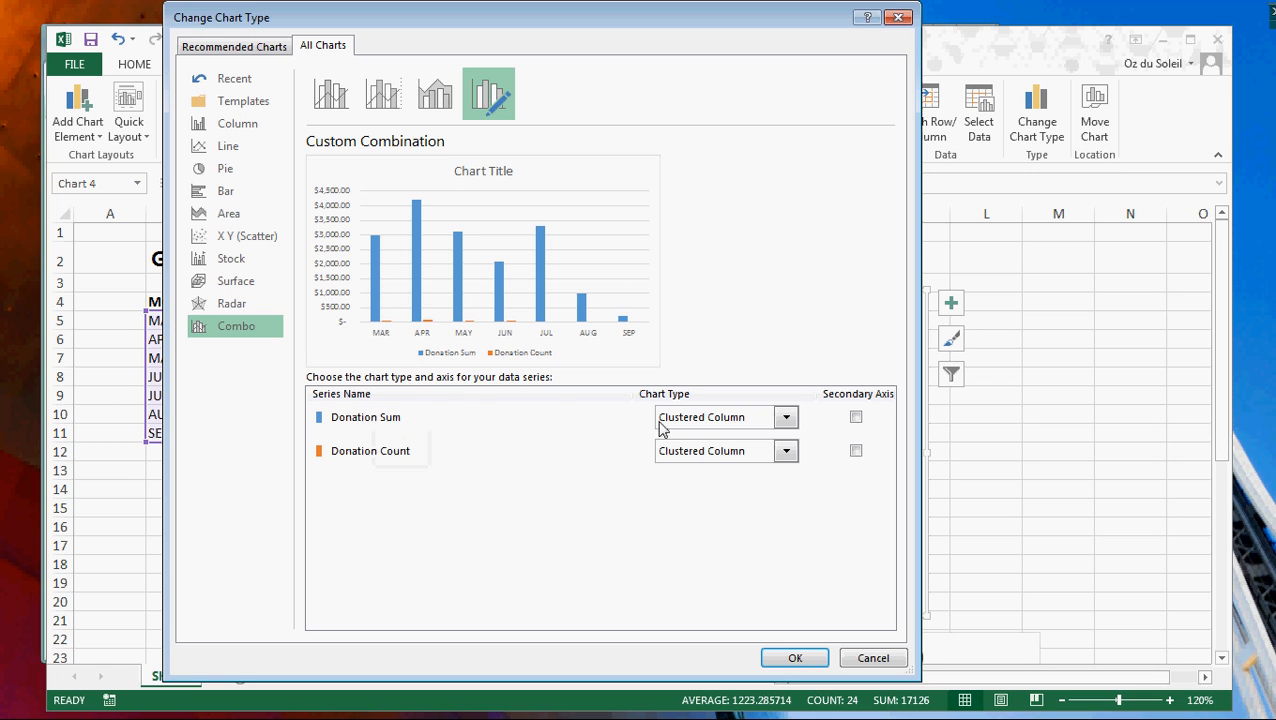
mouse_move(362, 440)
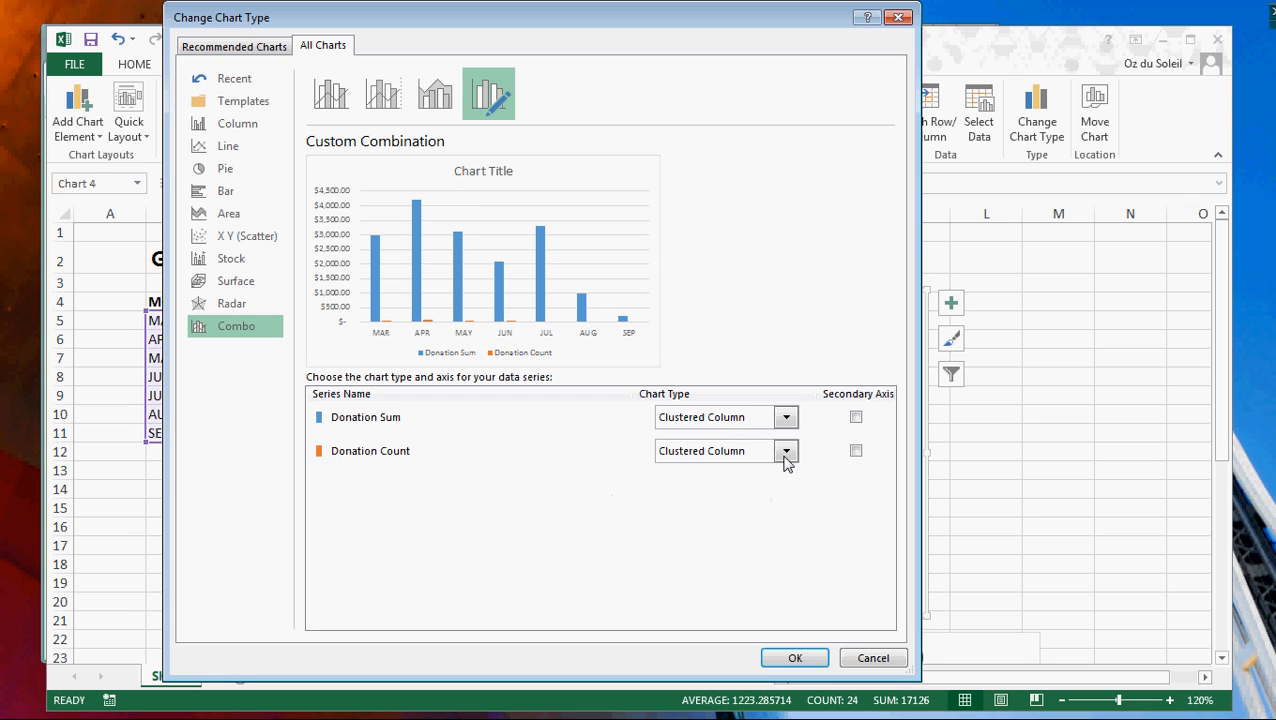
Step: Make Donation Count a Line on the Secondary Axis, keeping Donation Sum as columns
left_click(785, 450)
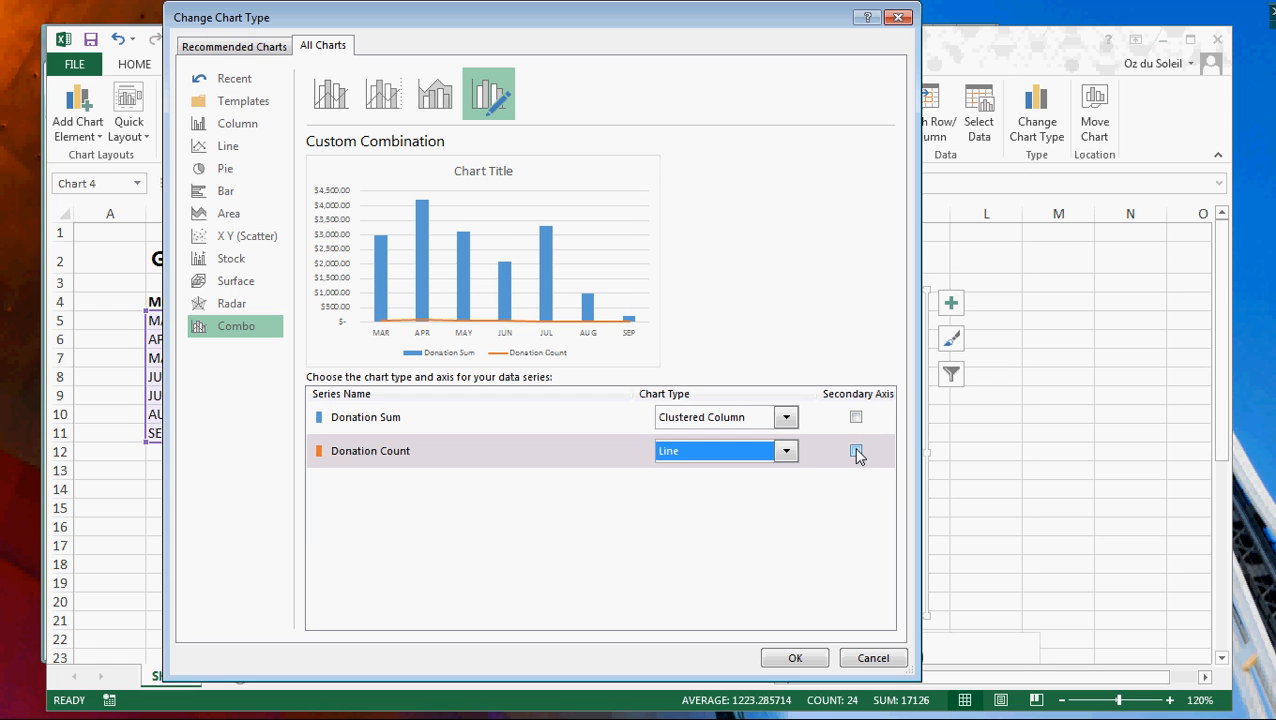
left_click(855, 451)
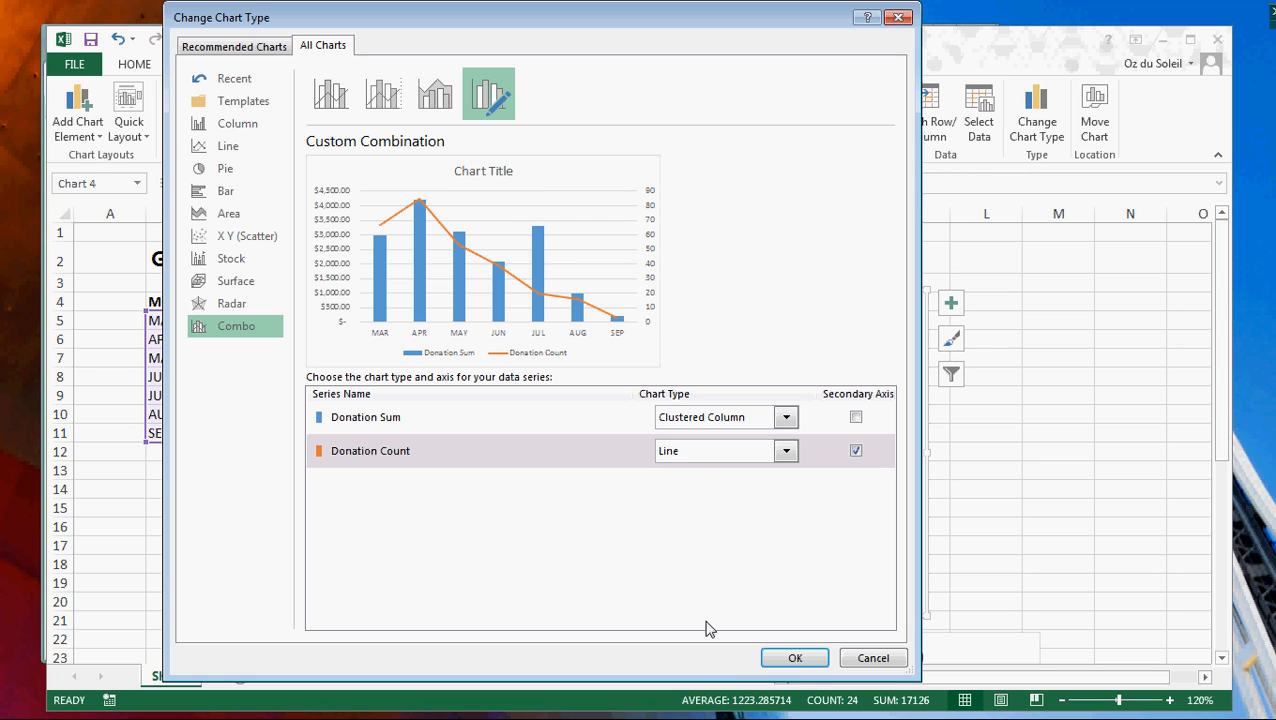
left_click(794, 657)
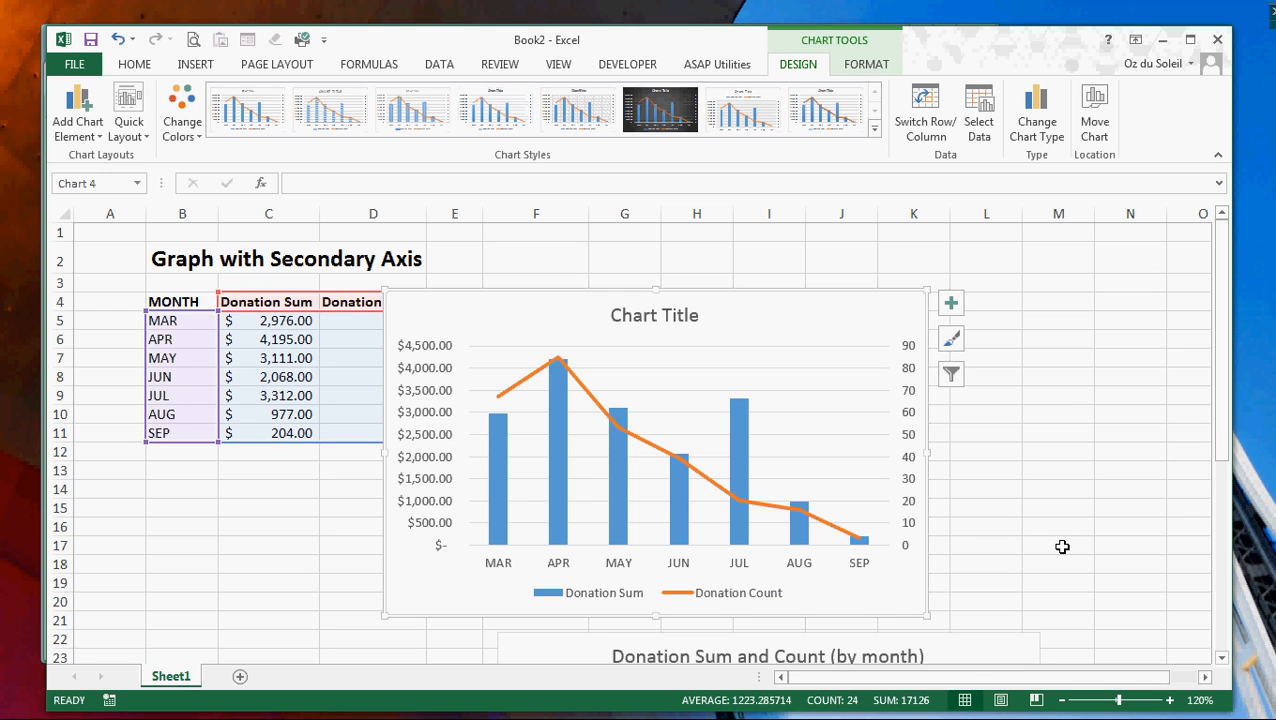
mouse_move(439, 291)
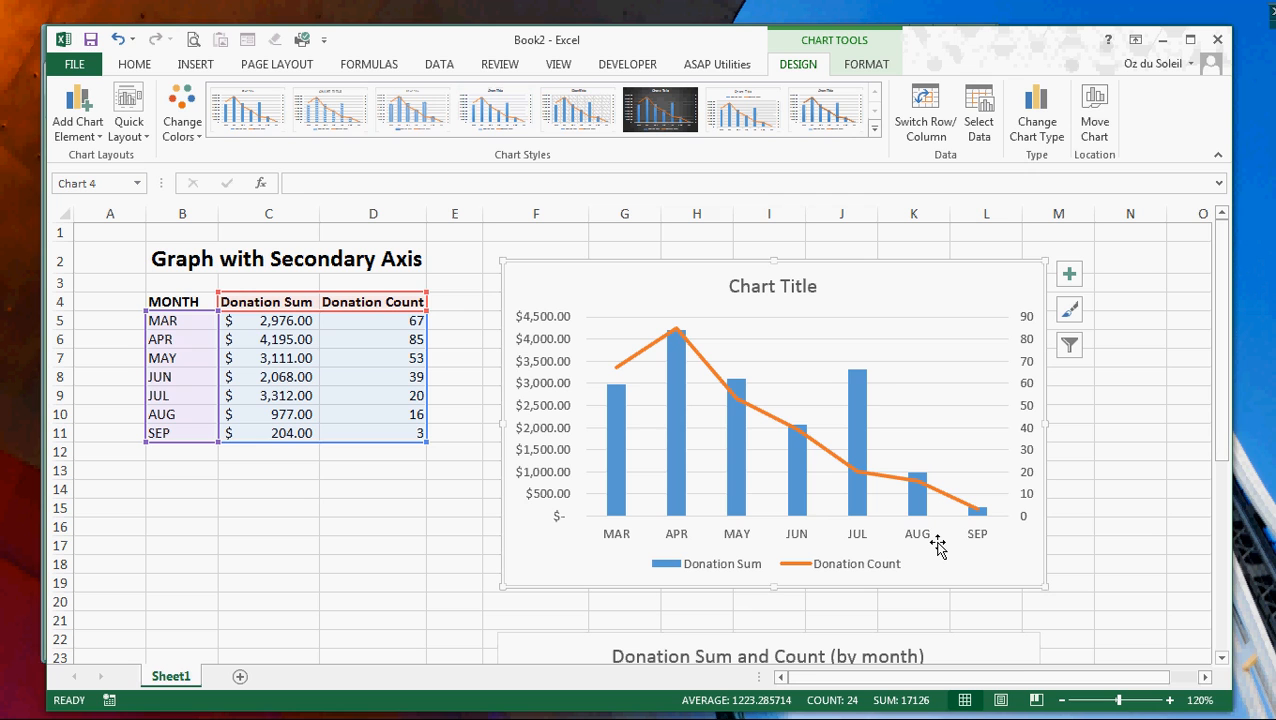
mouse_move(1030, 408)
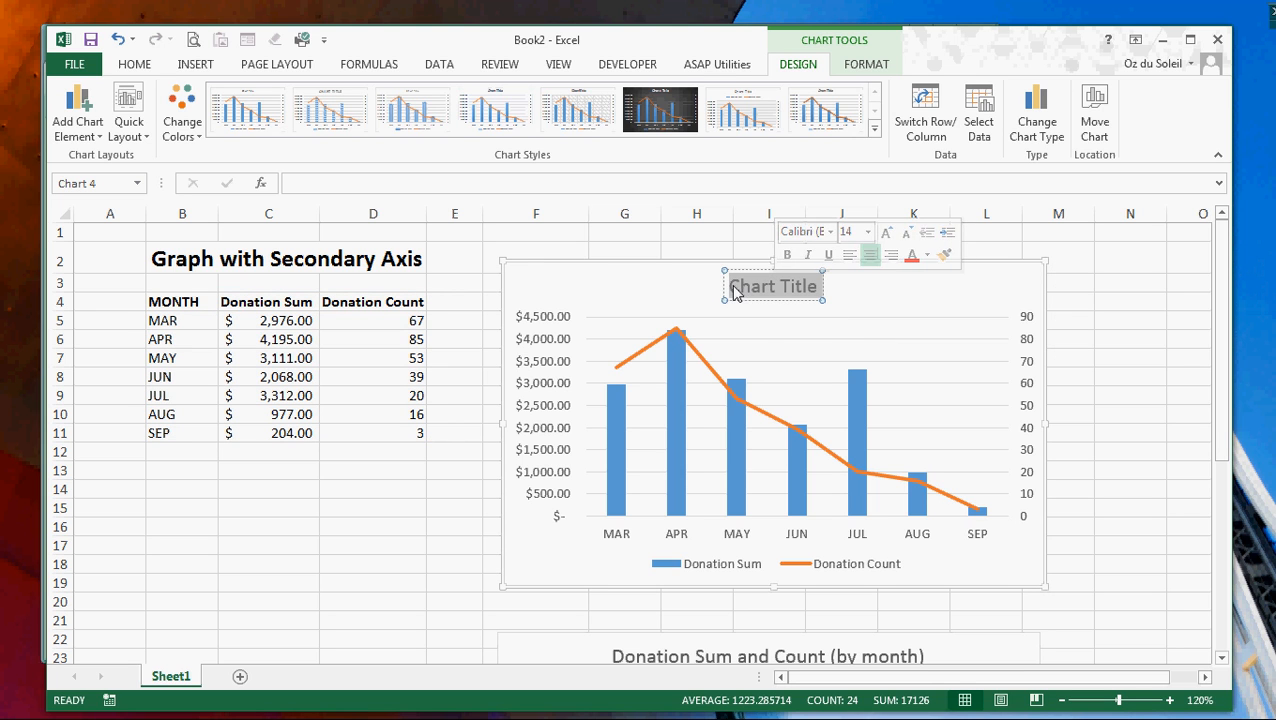
Step: Enter 'Donation Sum & Count (by month)' as the chart title and deselect the chart
type("Donation Sum & Count (by month")
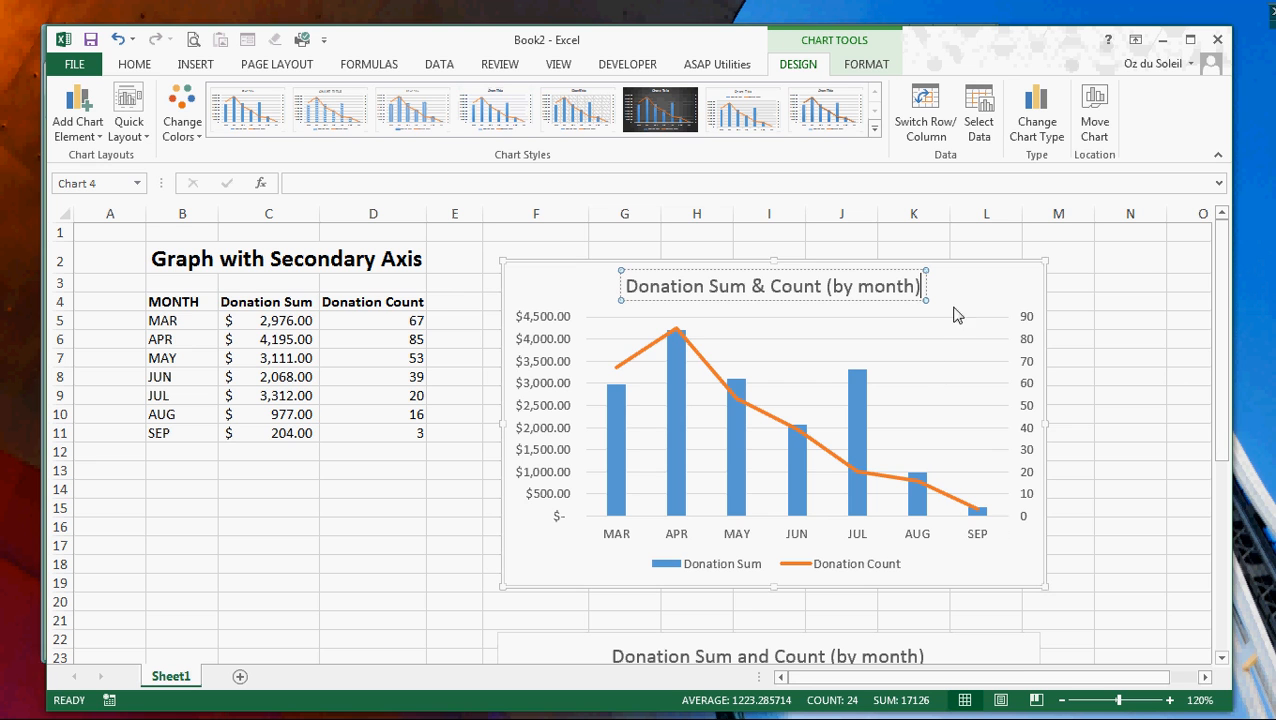
left_click(1131, 491)
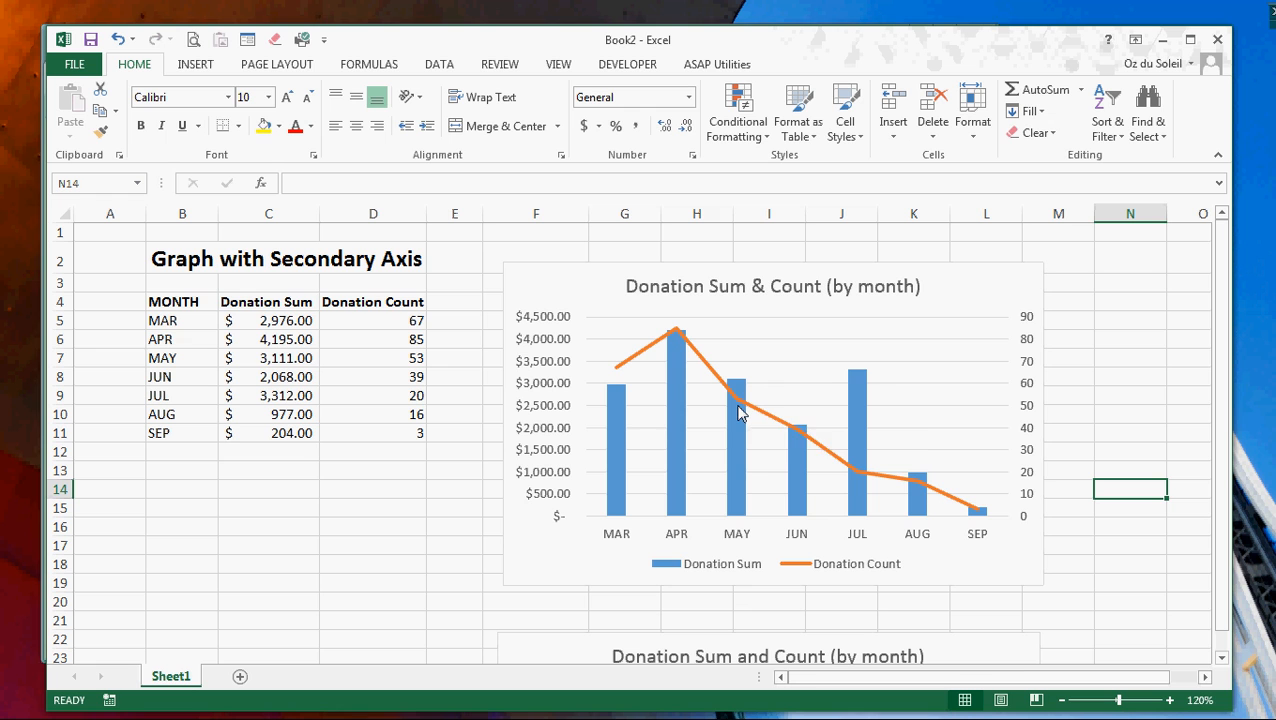
mouse_move(740, 410)
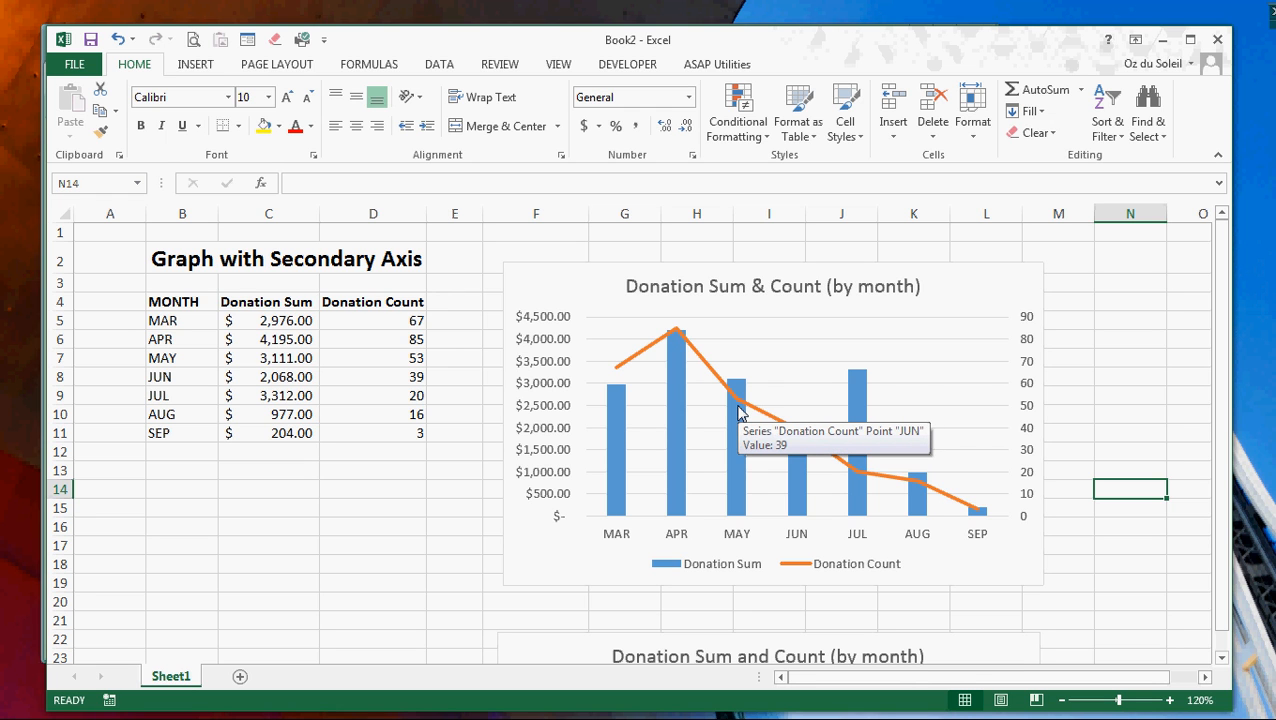